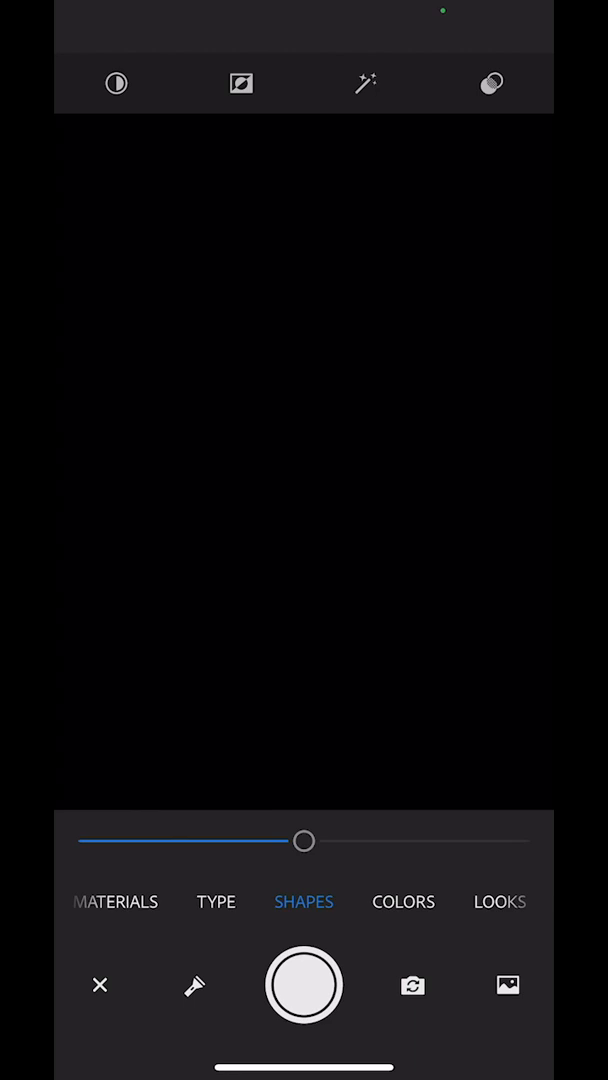
Load the saved love lettering photo into Shapes mode for tracing
click(508, 986)
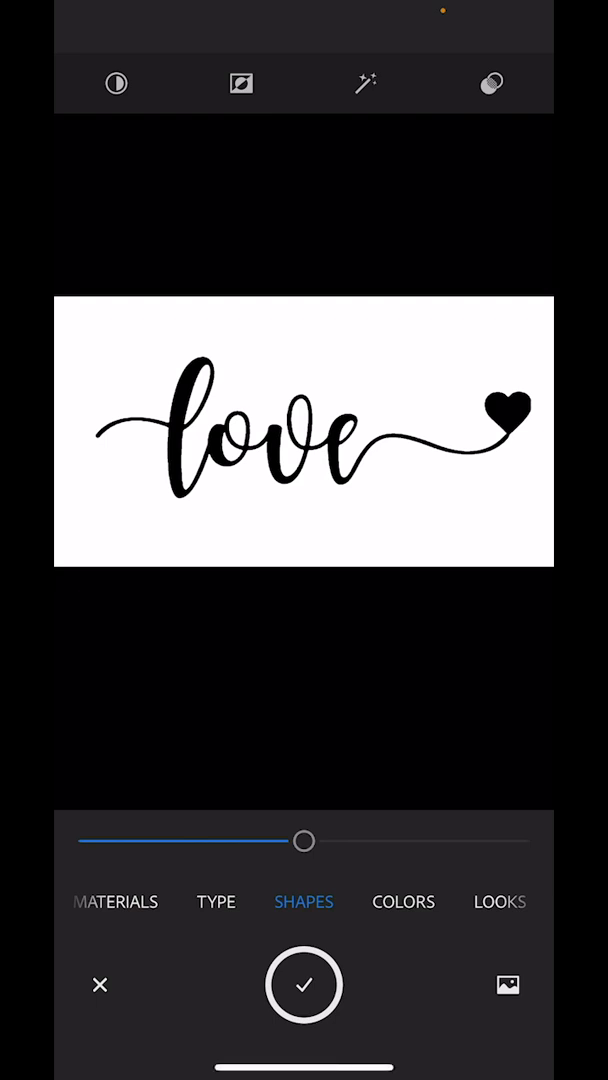
Sweep the tracing threshold from low to maximum, checking how the love script and heart fill
drag(304, 840, 390, 840)
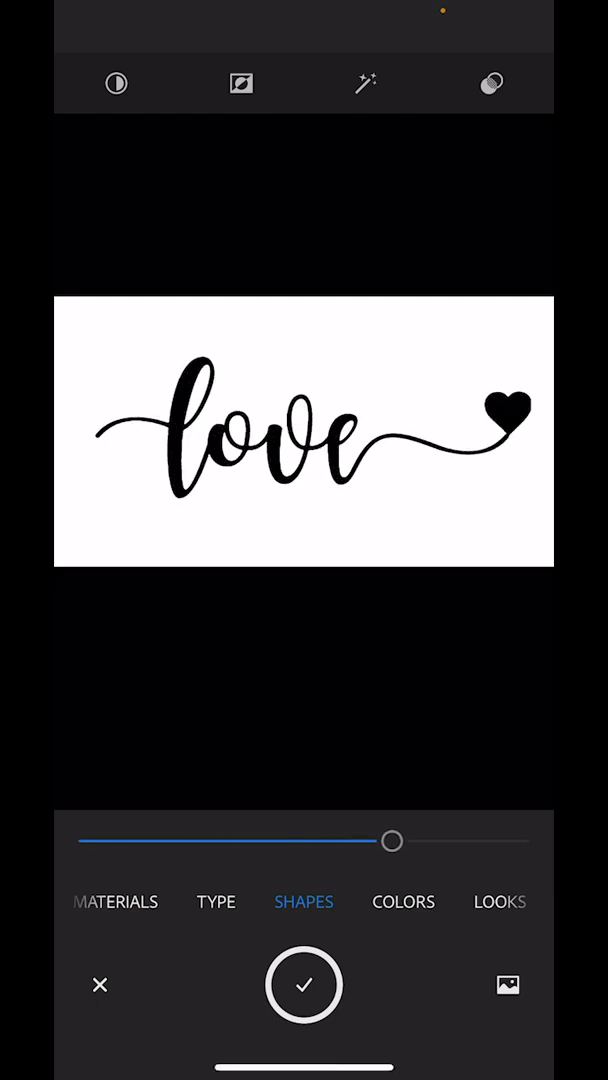
drag(390, 840, 170, 840)
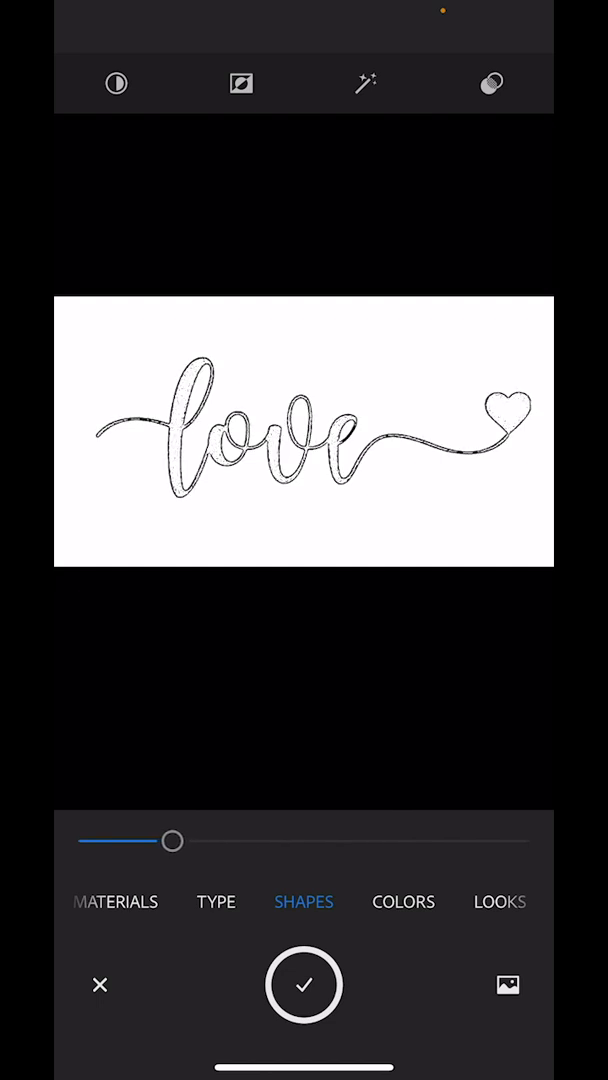
drag(170, 840, 128, 840)
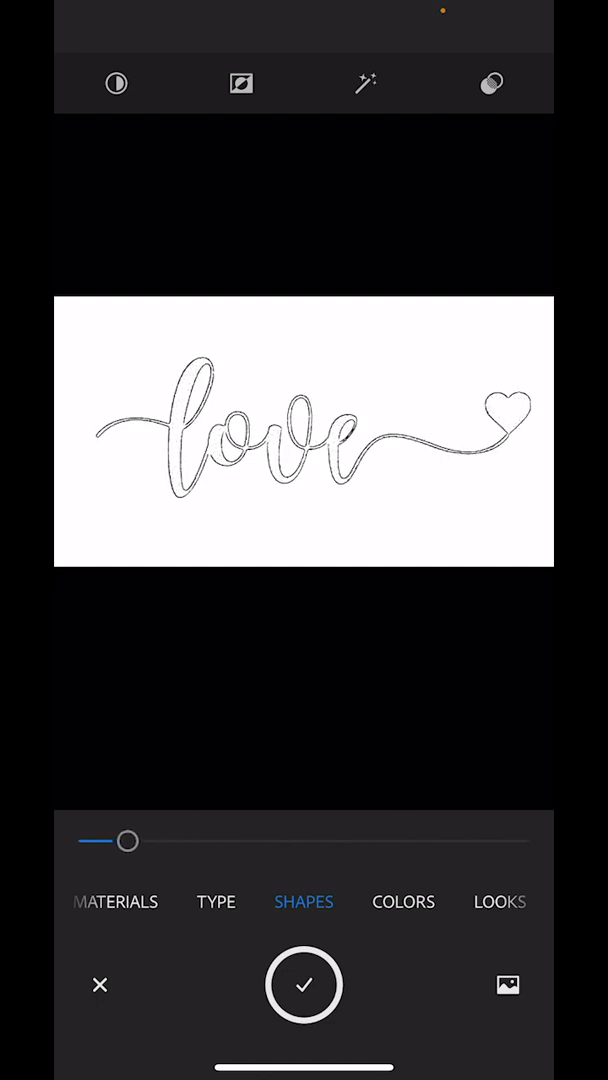
drag(128, 840, 394, 840)
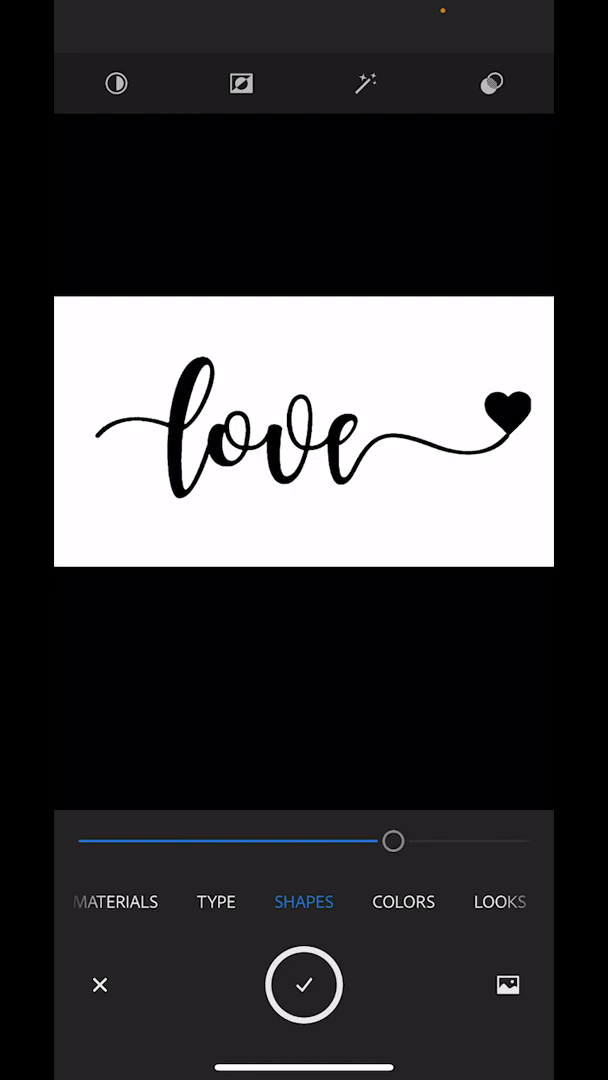
drag(394, 840, 452, 840)
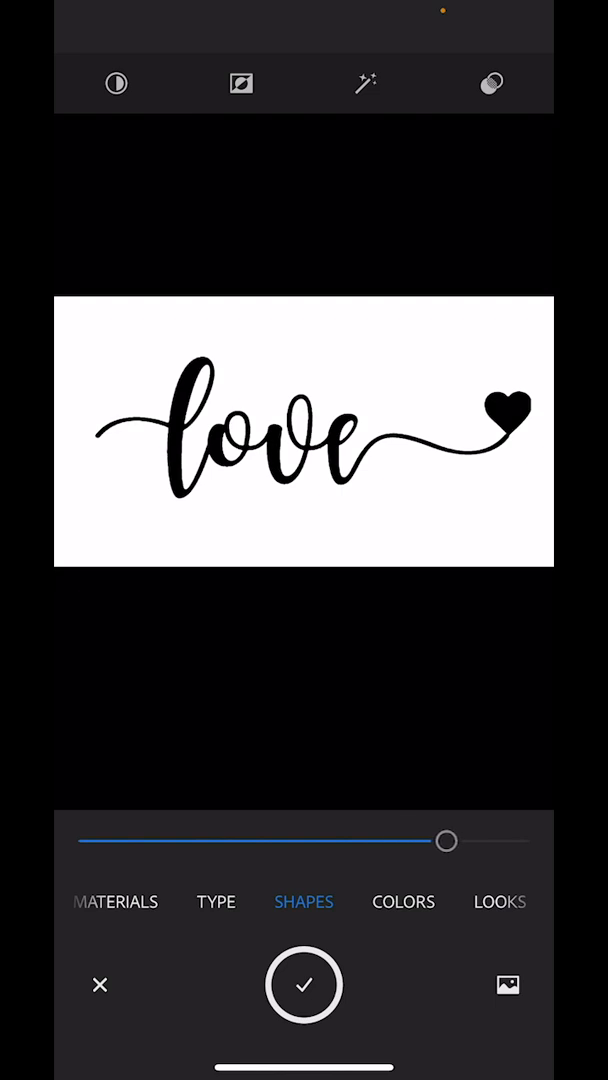
drag(446, 840, 356, 840)
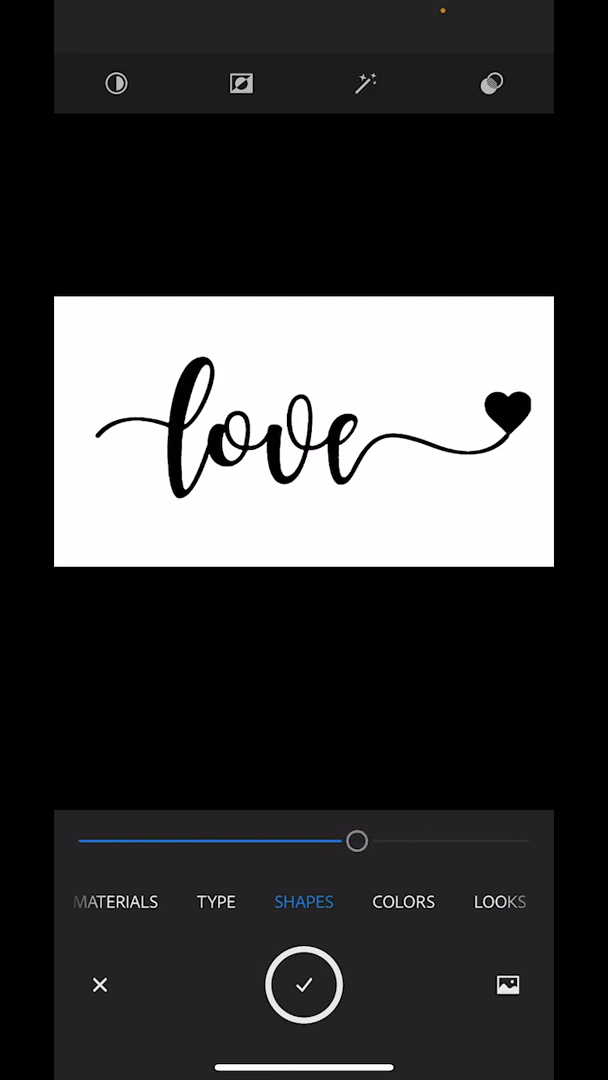
drag(358, 840, 448, 840)
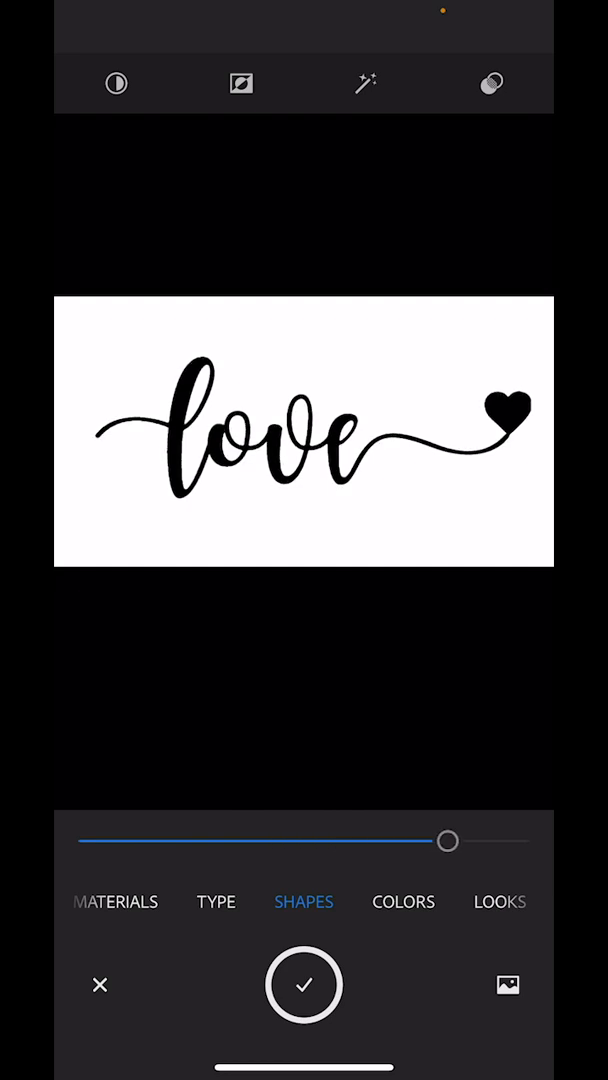
drag(448, 840, 508, 840)
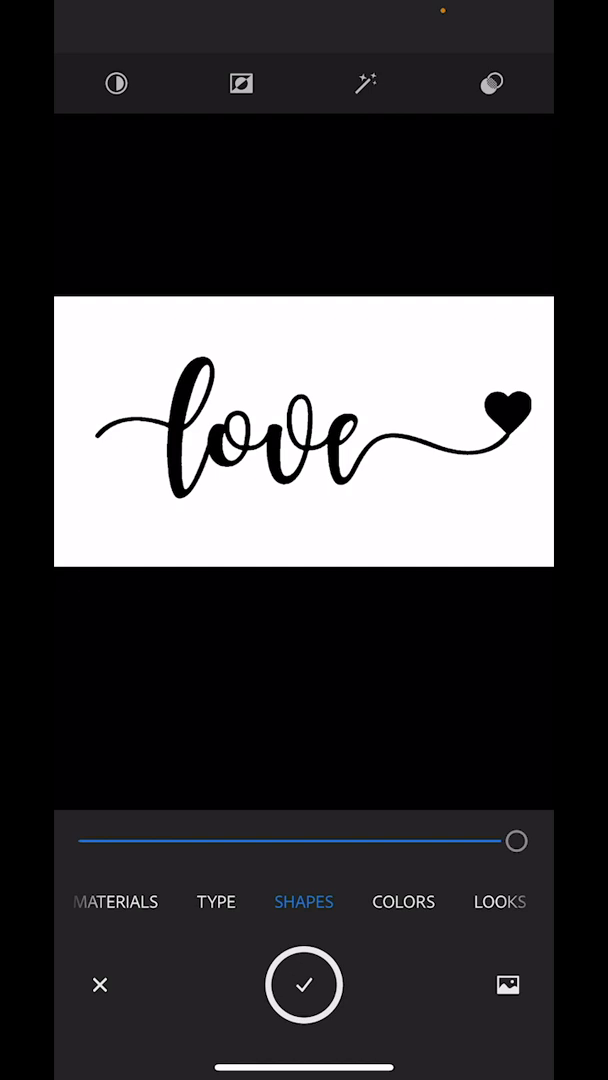
Bring the threshold back down and settle it near the middle of the slider
drag(516, 840, 468, 840)
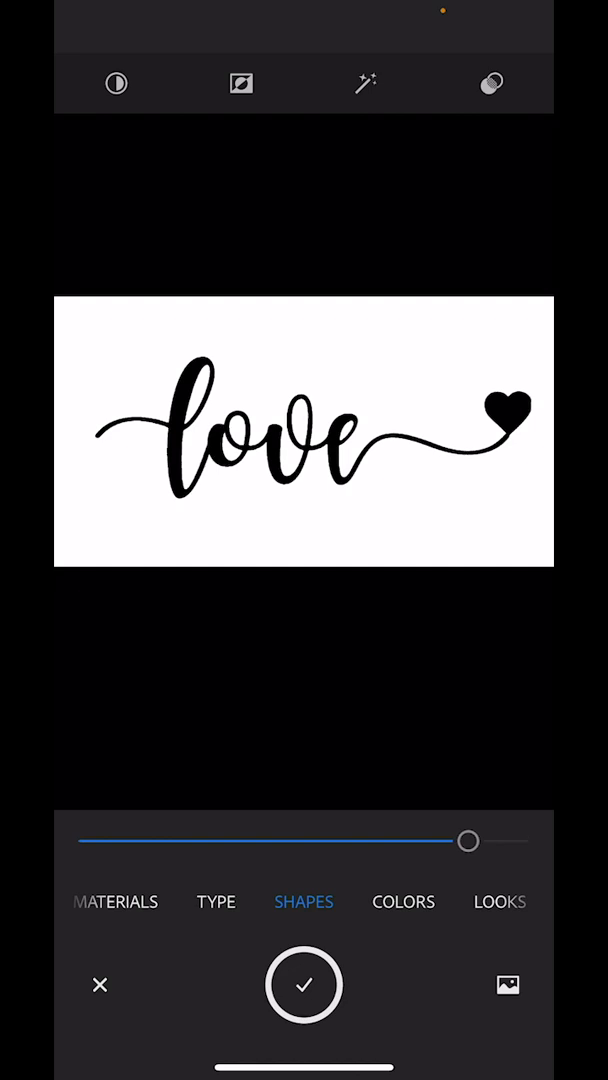
drag(468, 840, 370, 840)
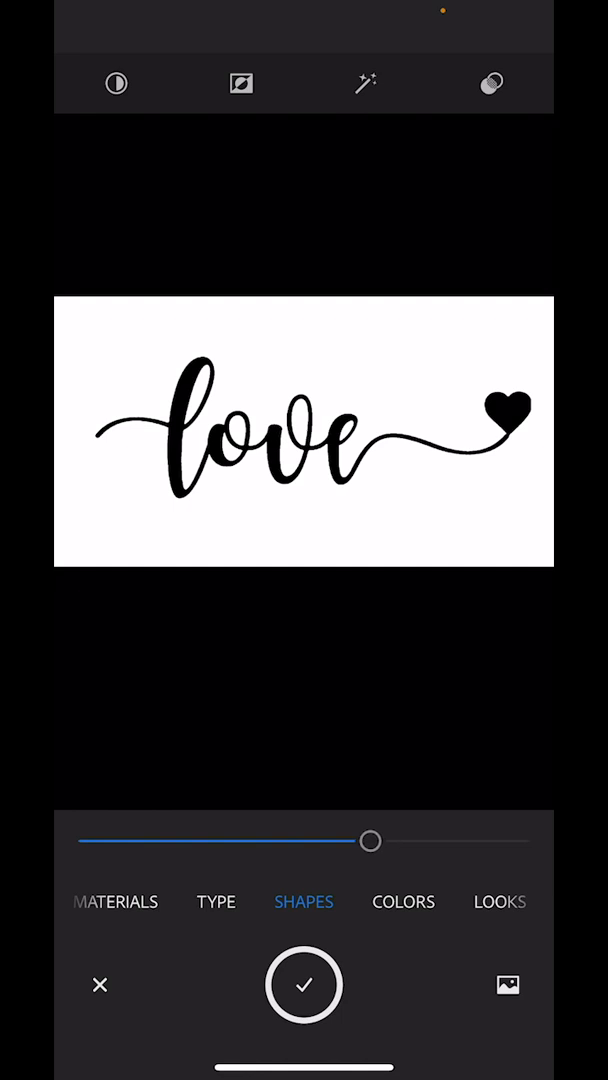
drag(372, 840, 320, 840)
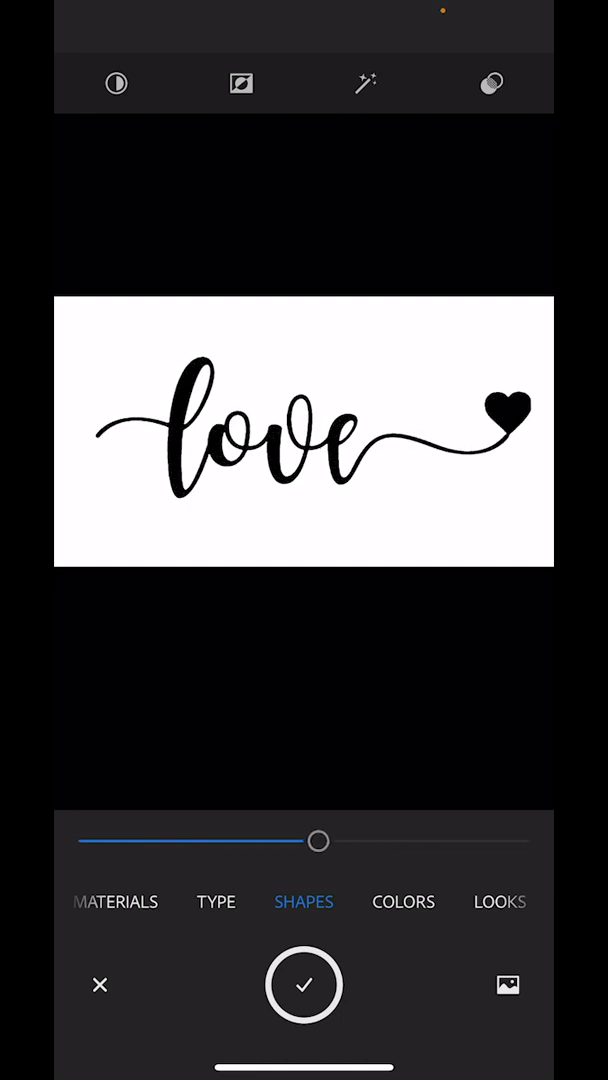
drag(318, 840, 336, 840)
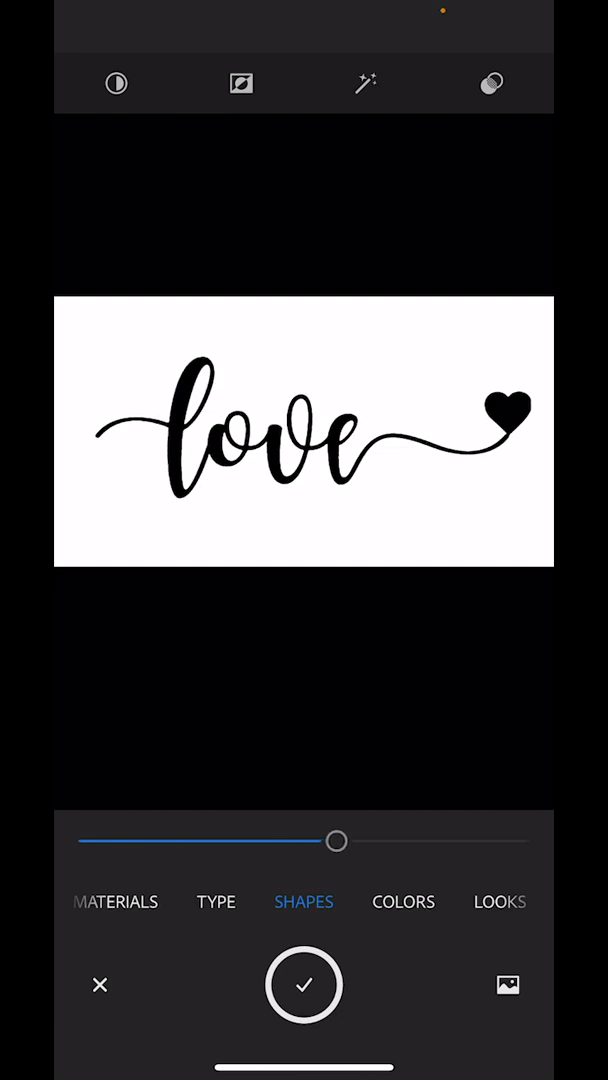
drag(336, 840, 302, 840)
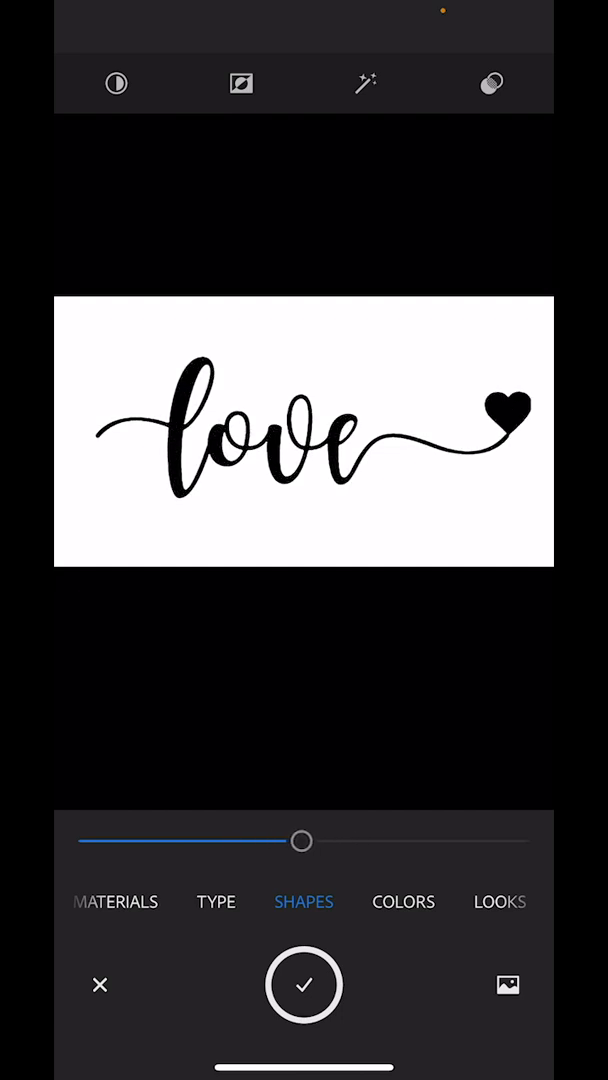
drag(302, 840, 318, 840)
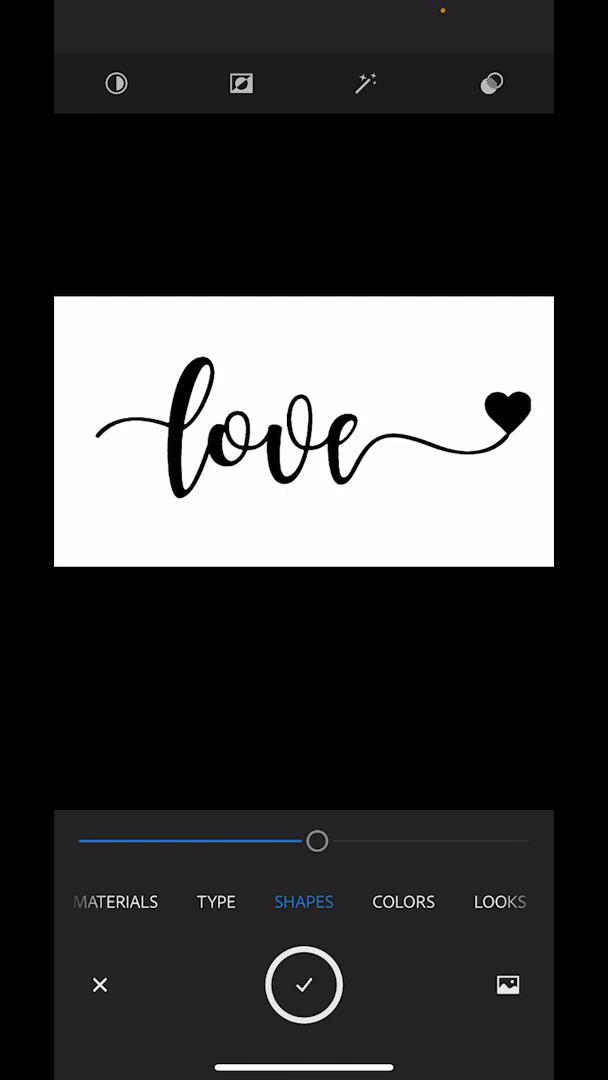
Enable automatic refinement and set the final threshold for the love lettering trace
click(364, 84)
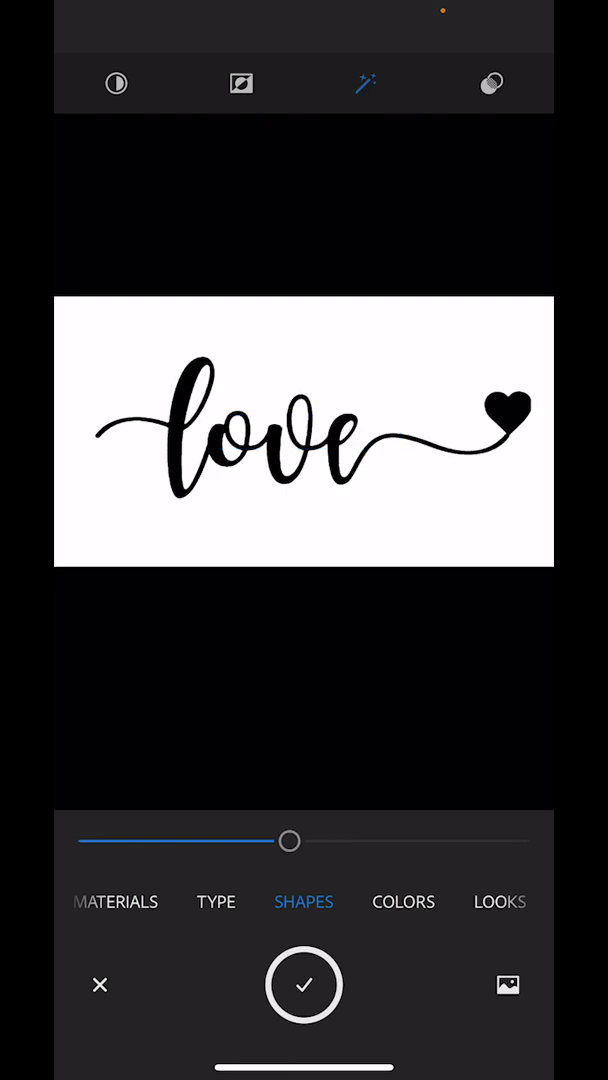
drag(290, 840, 318, 840)
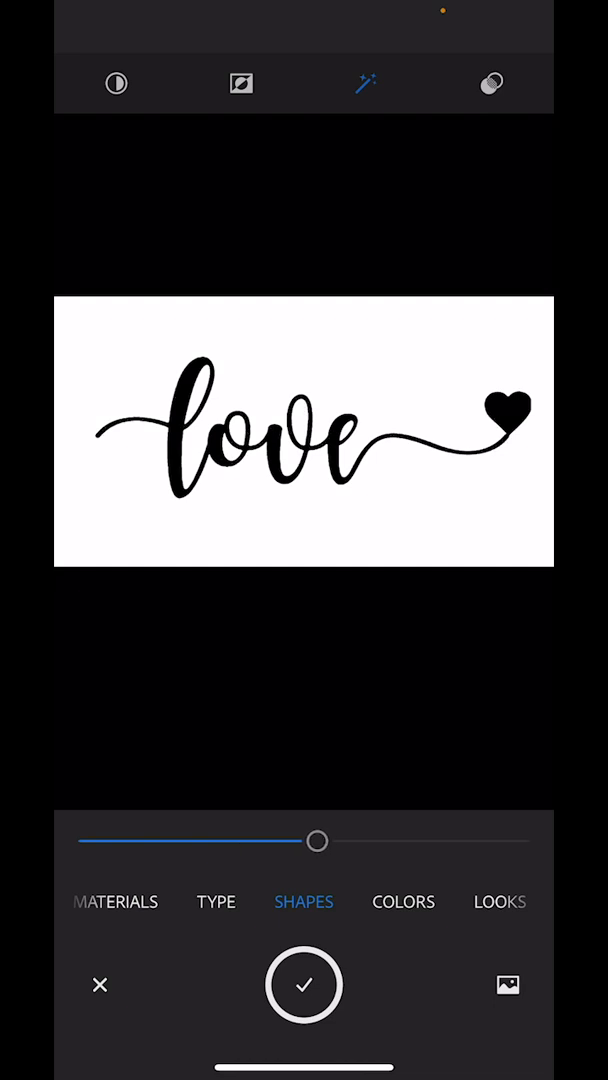
drag(318, 840, 414, 840)
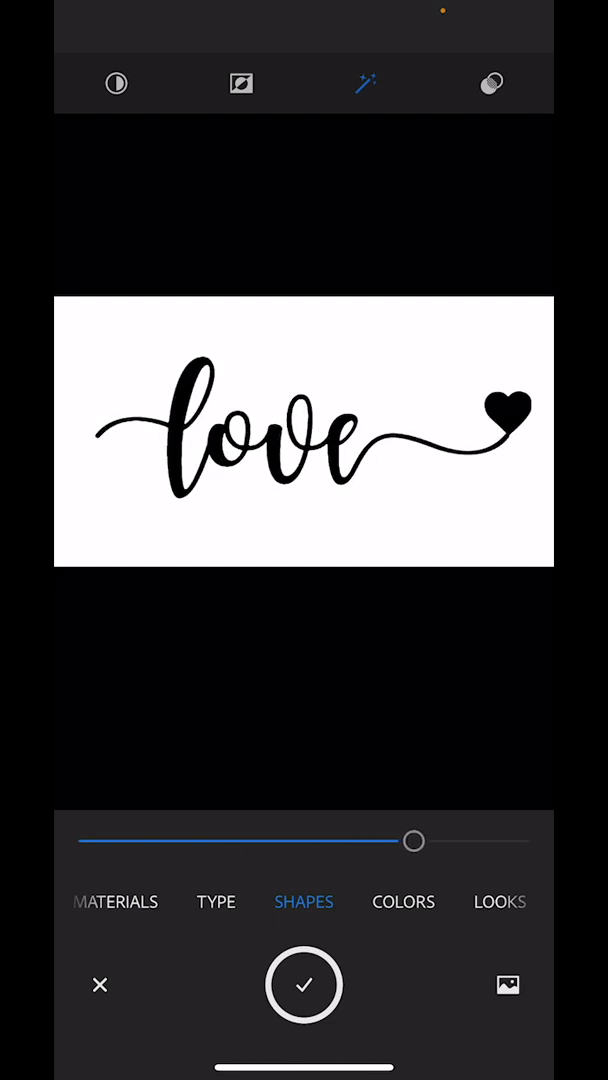
drag(414, 840, 276, 840)
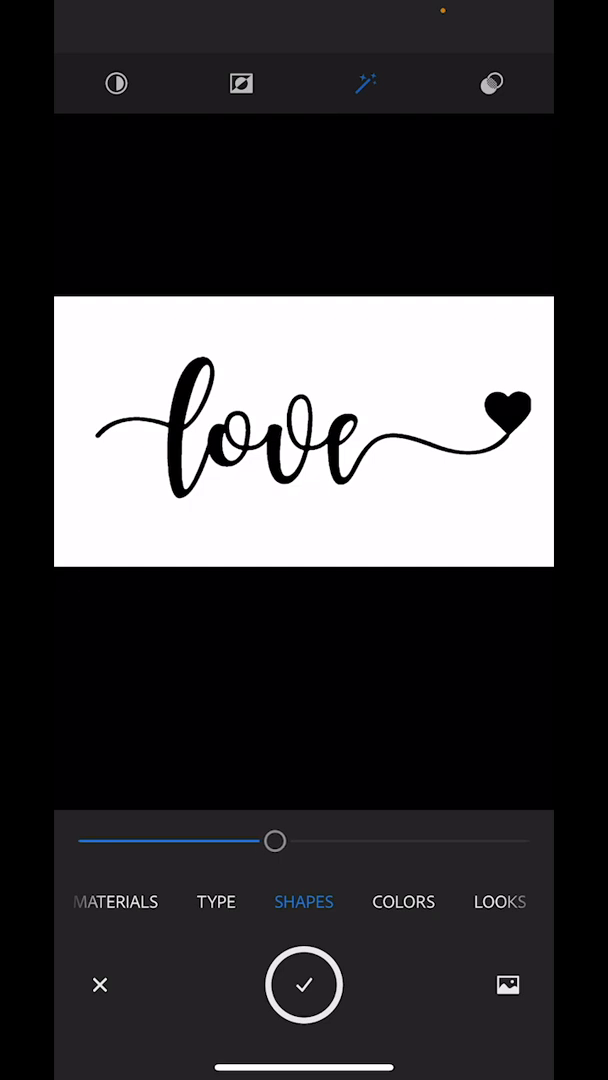
drag(276, 840, 304, 840)
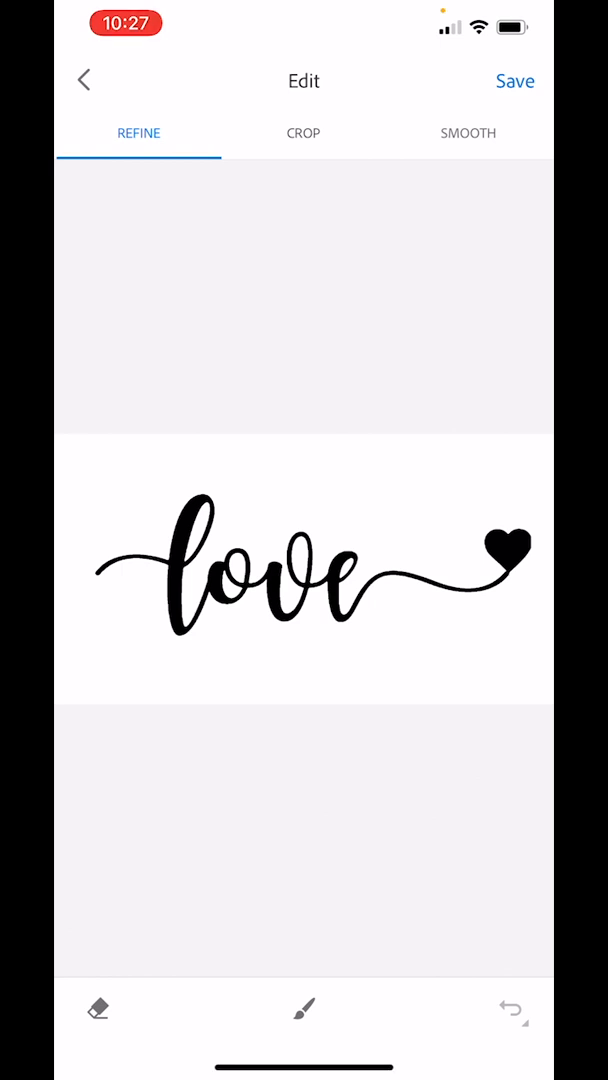
Preview the love shape with smoothing on, then leave smoothing off
click(468, 132)
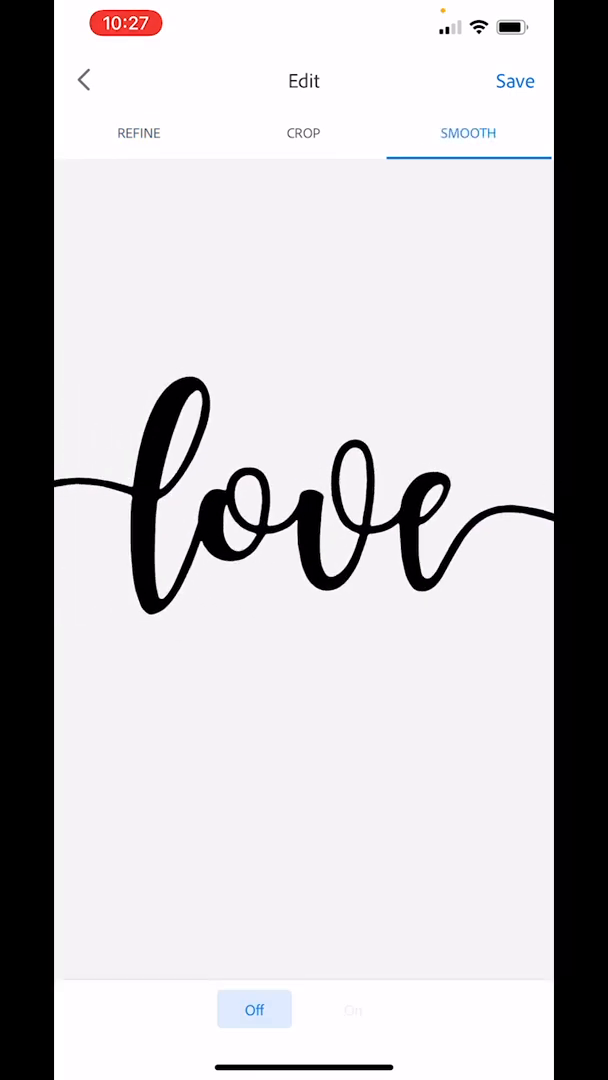
click(352, 1008)
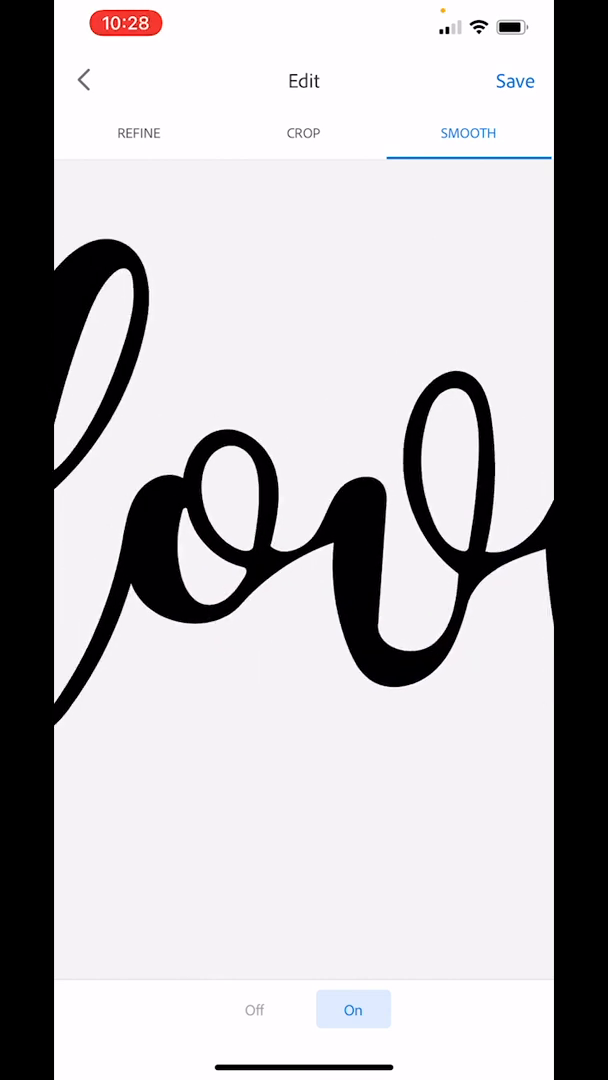
click(254, 1008)
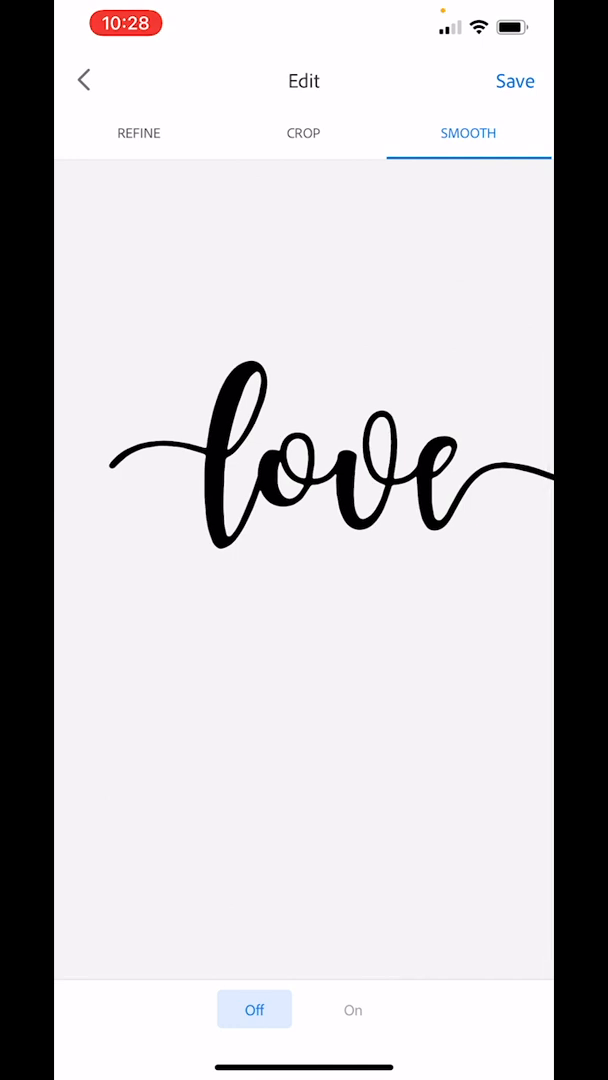
Save the love shape as Shape 116 to My Library
click(516, 80)
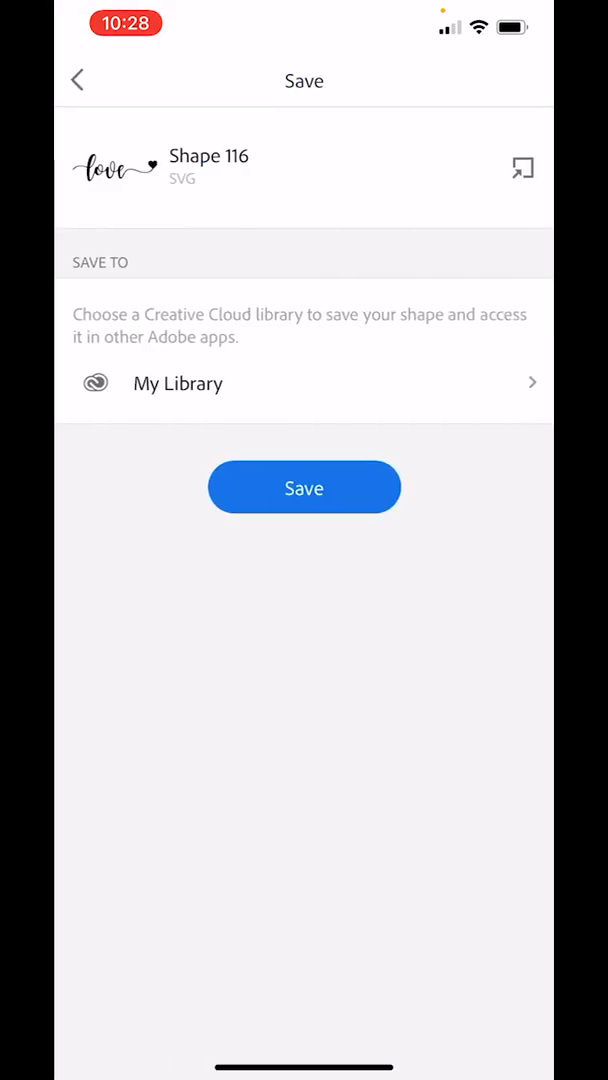
click(84, 80)
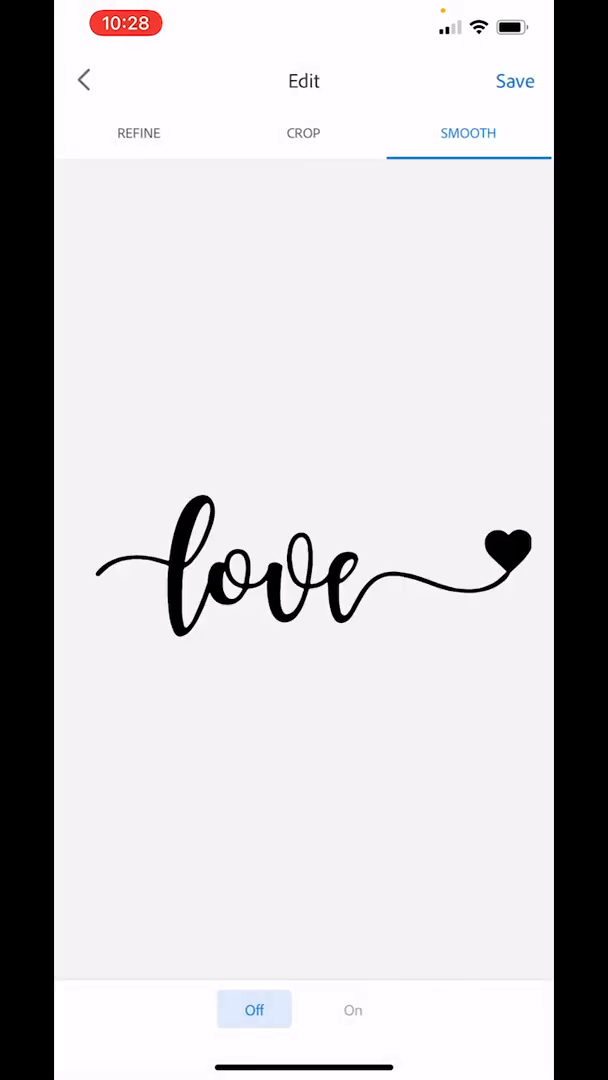
click(516, 80)
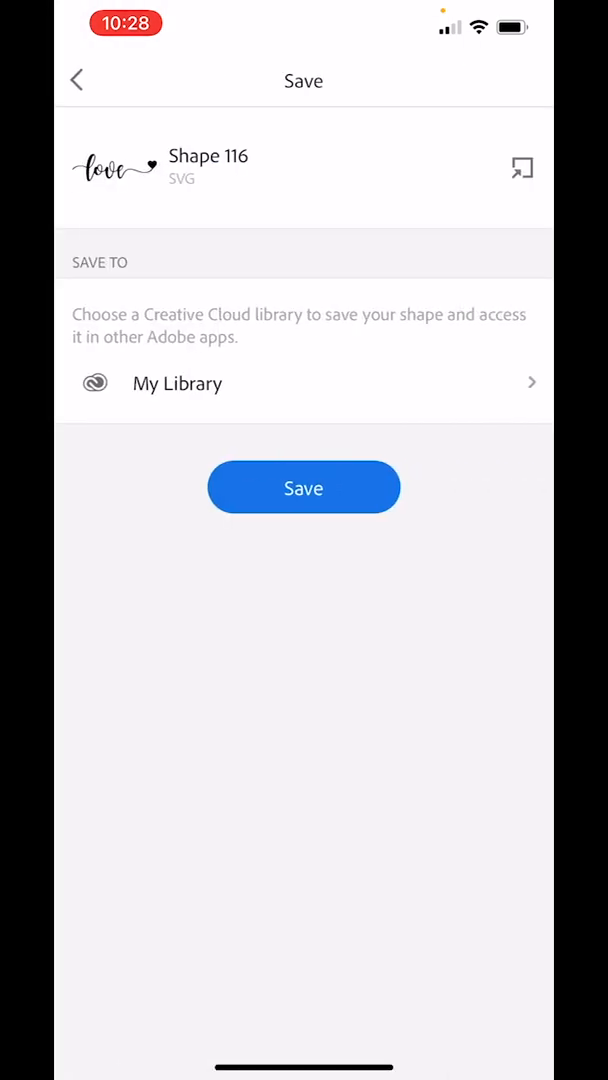
click(304, 488)
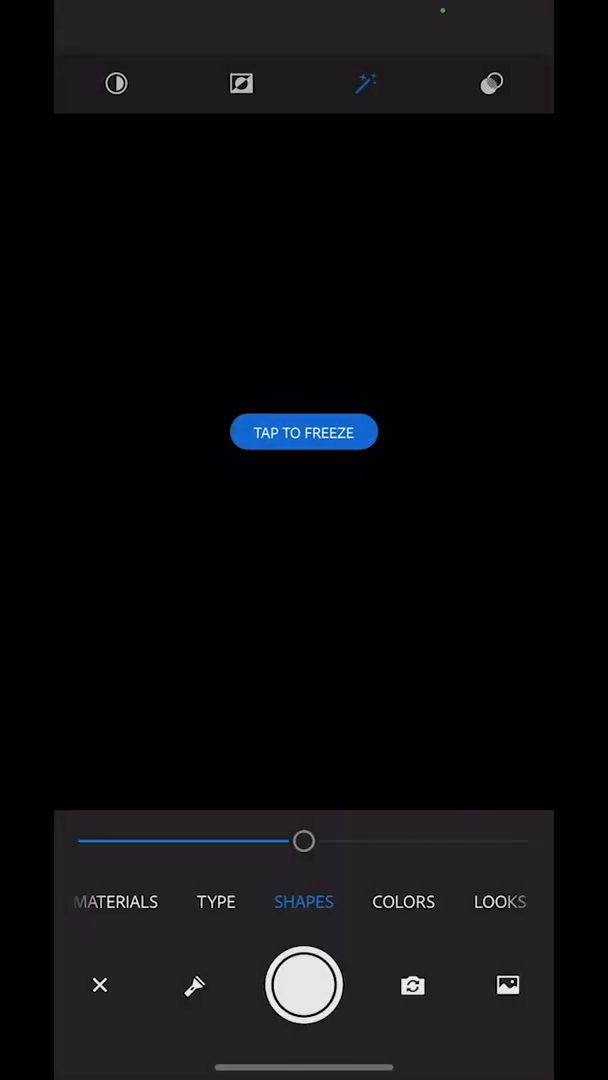
View Shape 116 in My Library, dismiss its export choices, and bring up image import sources
click(304, 432)
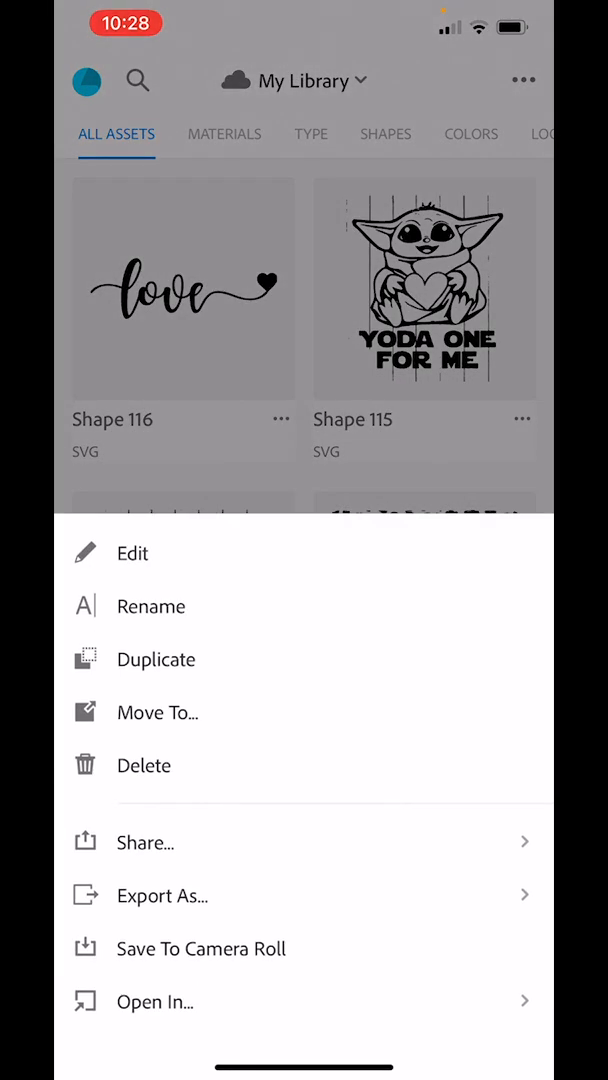
click(166, 896)
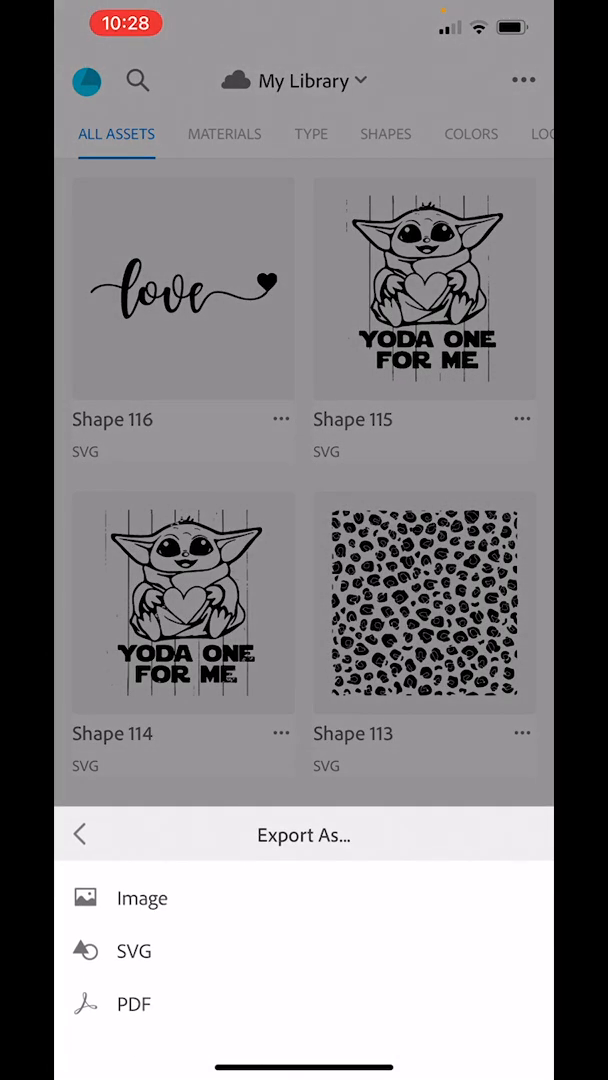
click(144, 896)
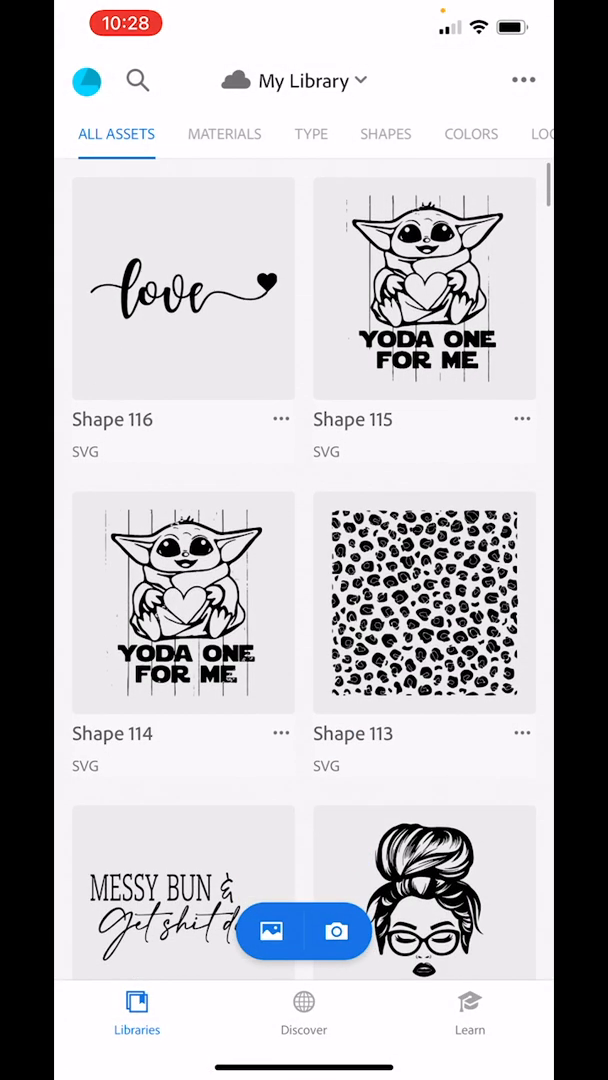
click(270, 932)
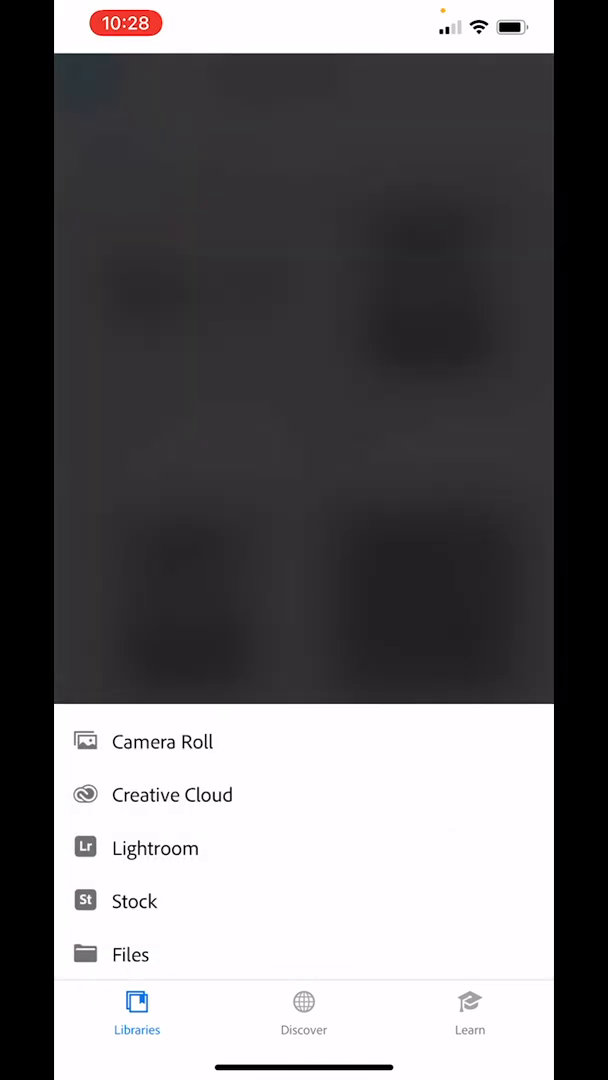
Pick the Happy Valentine's Day lettering from Camera Roll with automatic cleanup applied
click(160, 740)
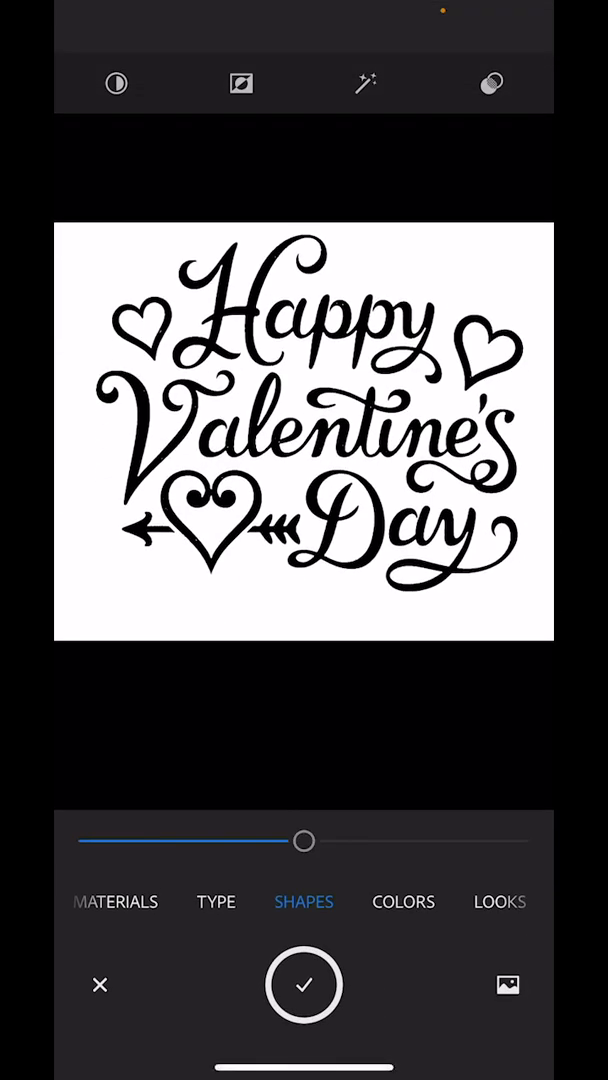
click(364, 84)
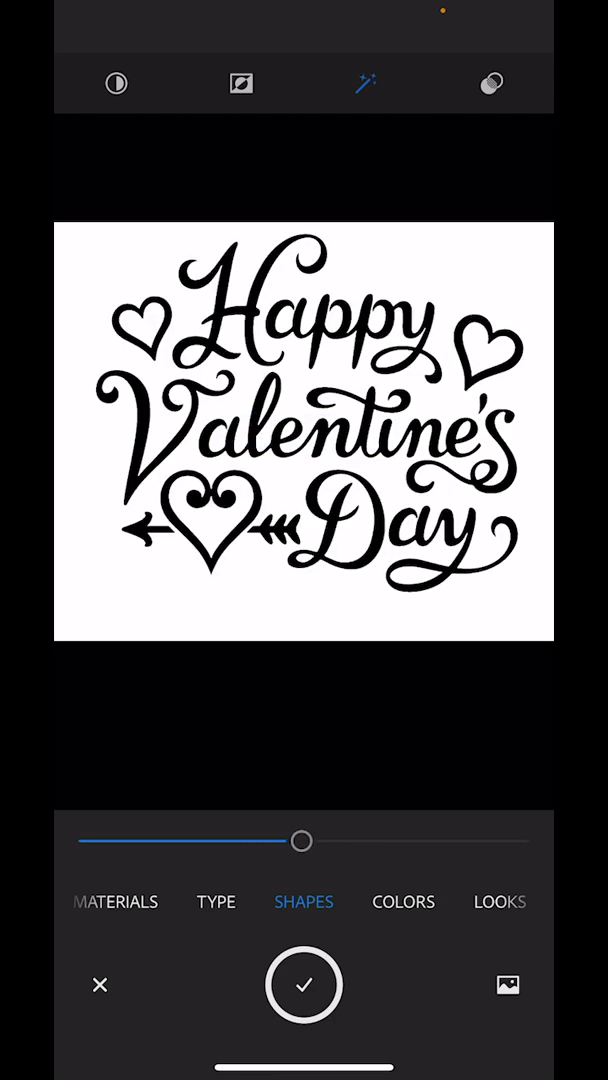
Set the trace threshold close to maximum and capture the lettering as a shape
drag(302, 840, 490, 840)
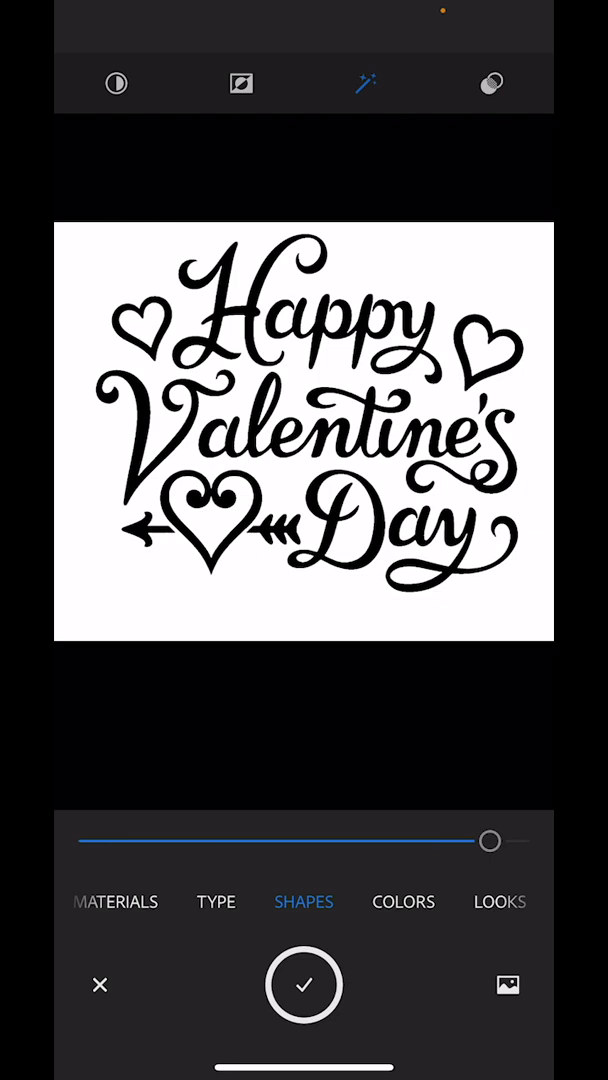
drag(490, 840, 322, 840)
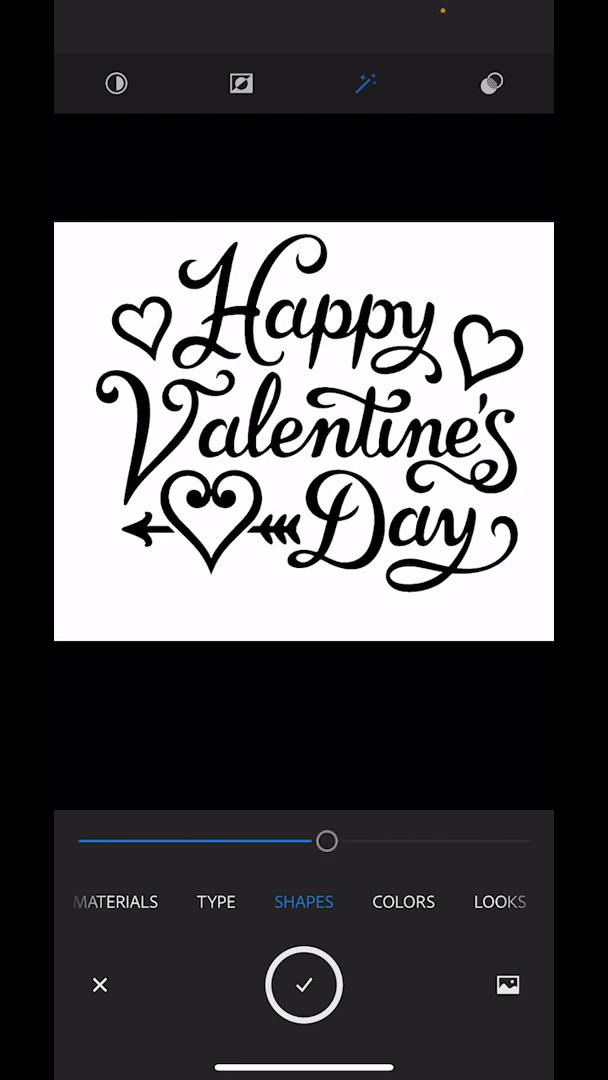
drag(328, 840, 262, 840)
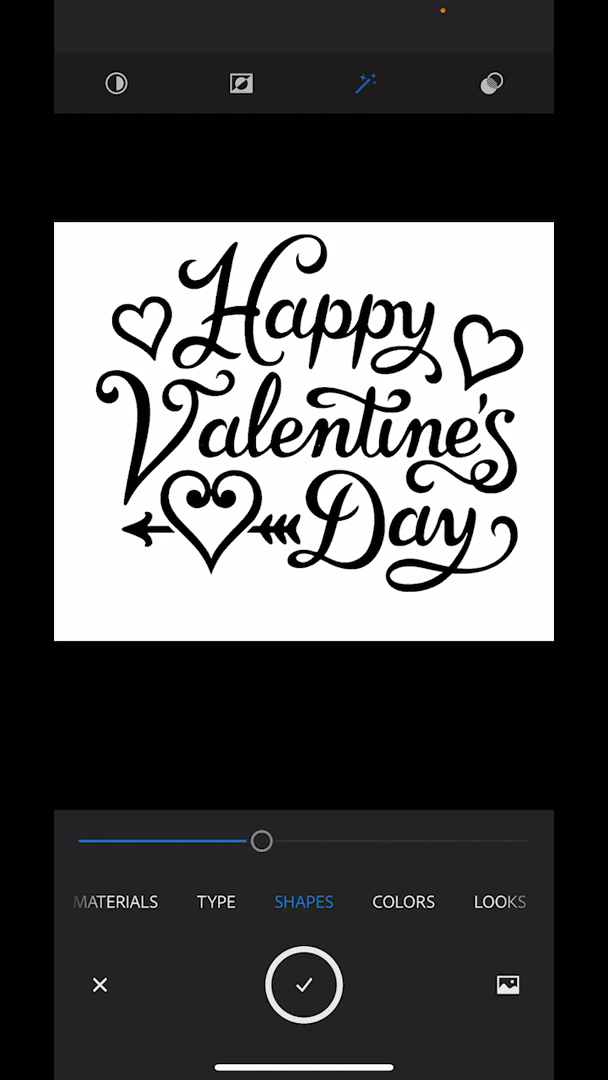
drag(262, 840, 394, 840)
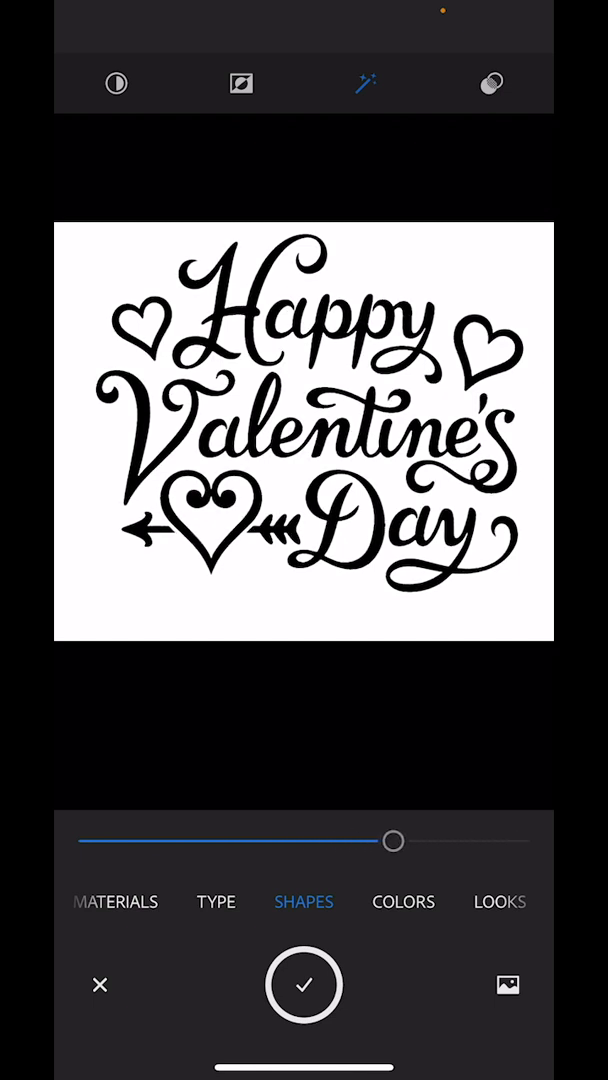
drag(394, 840, 472, 840)
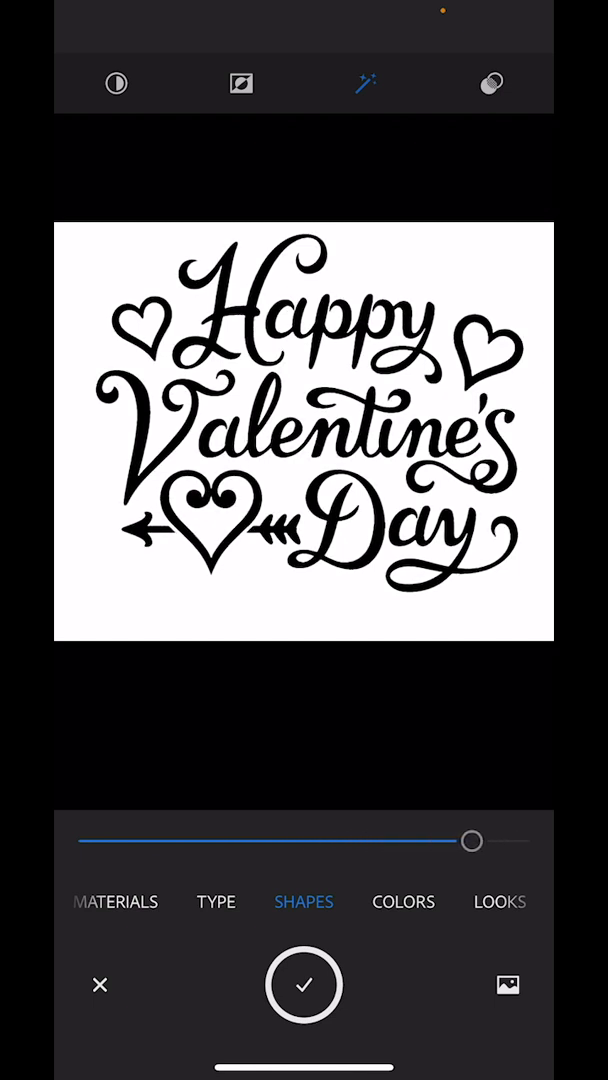
click(304, 986)
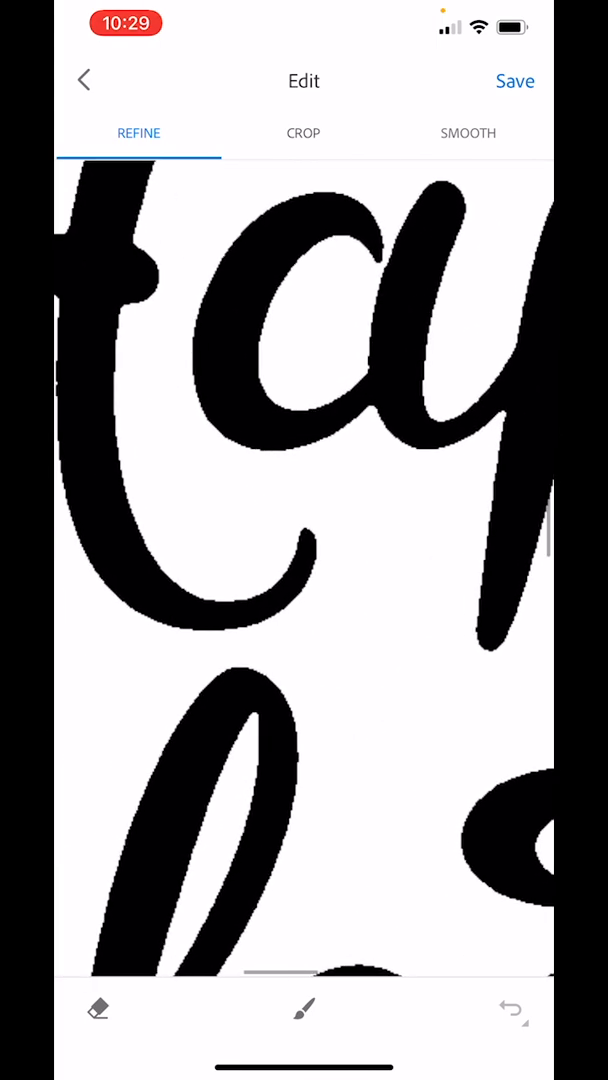
Compare edge smoothing on and off for the Valentine's lettering and save the shape
click(468, 132)
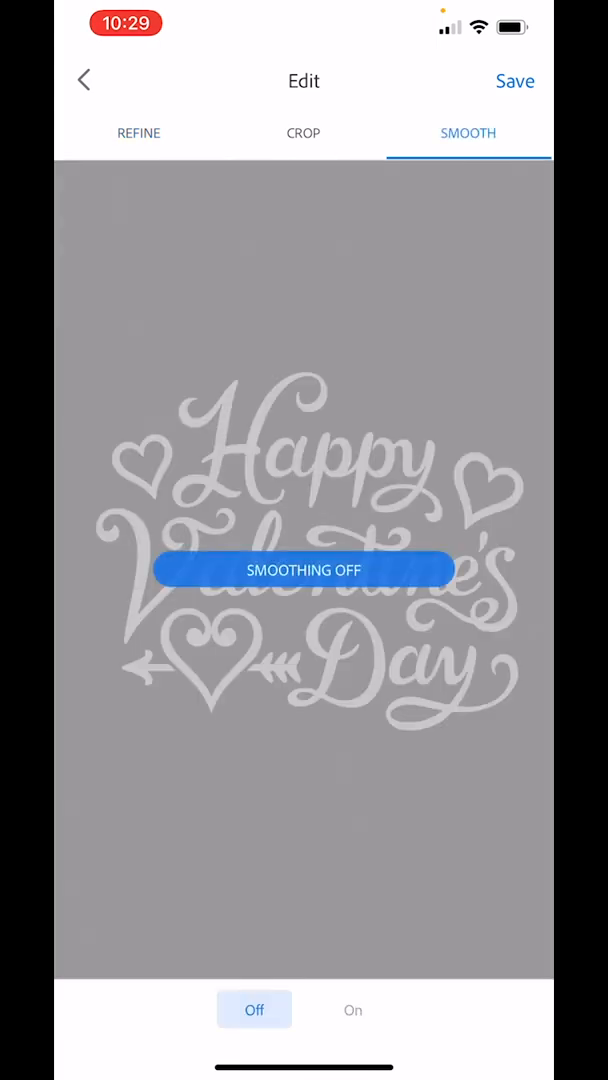
click(352, 1008)
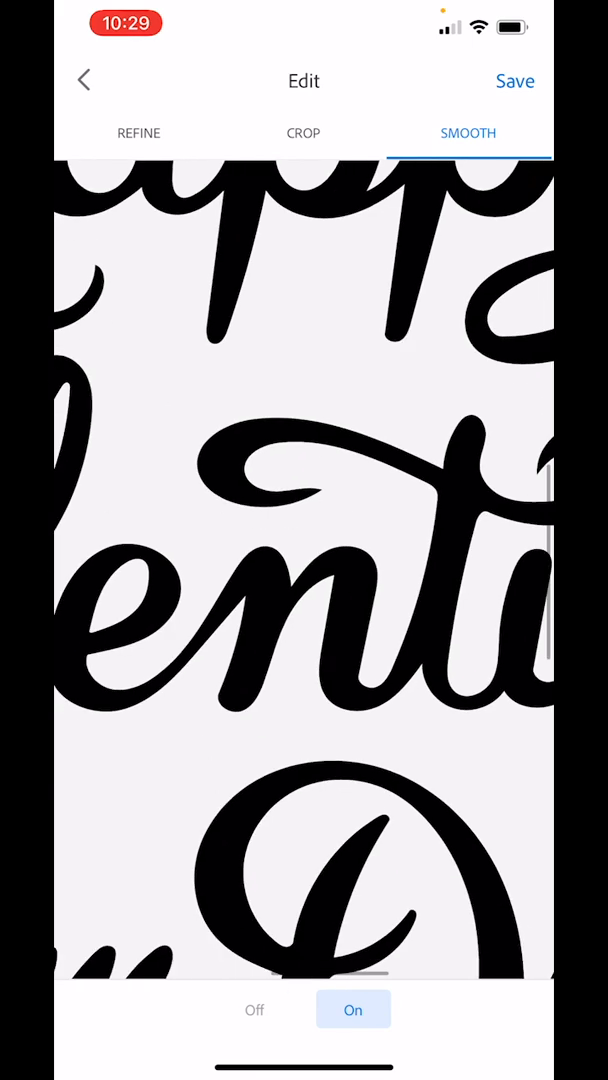
click(254, 1008)
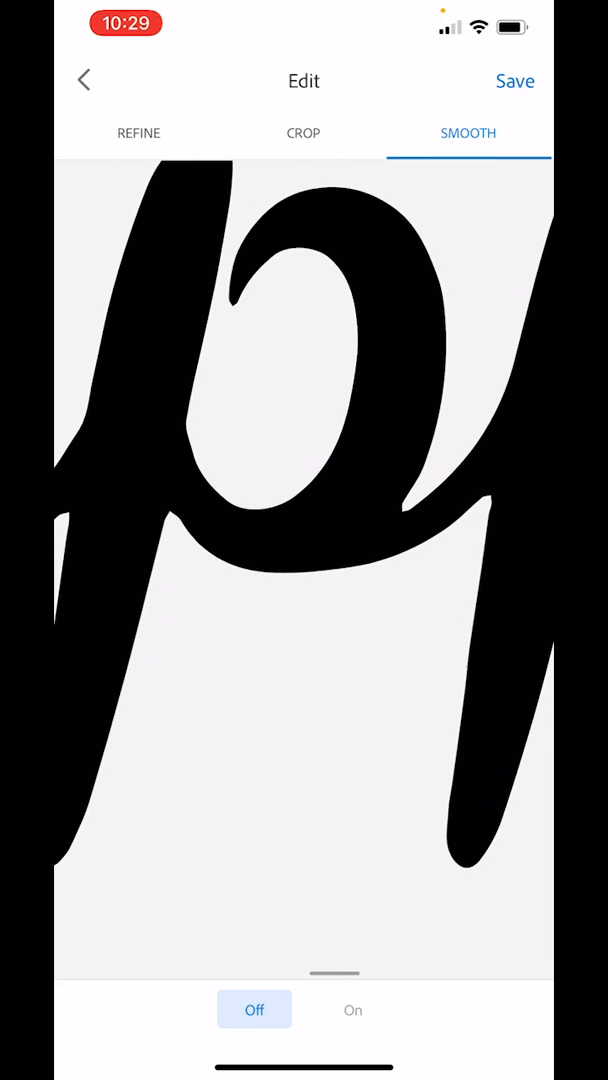
click(352, 1008)
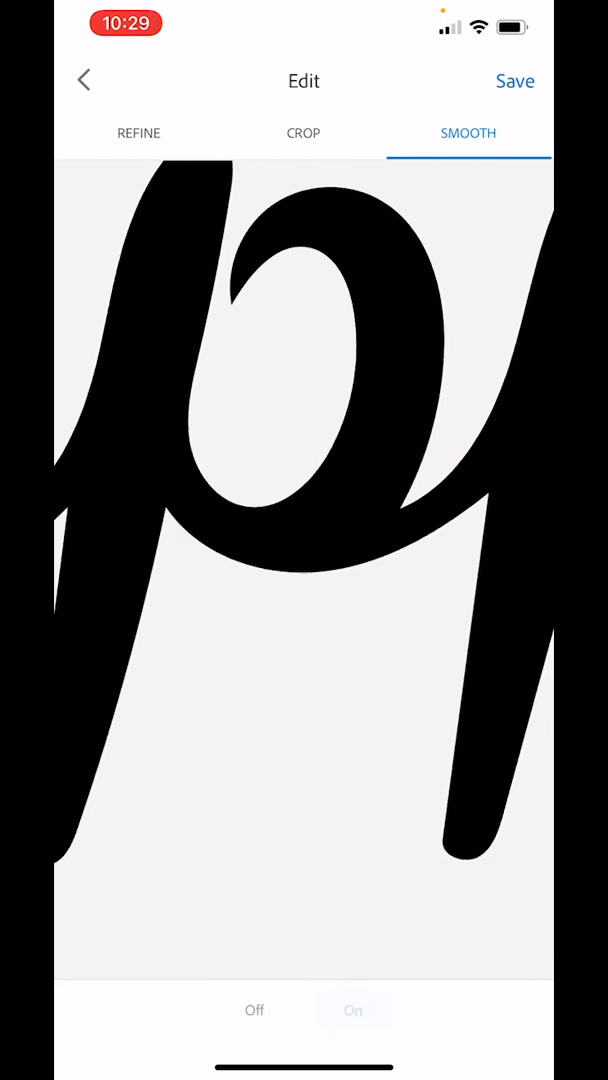
click(352, 1008)
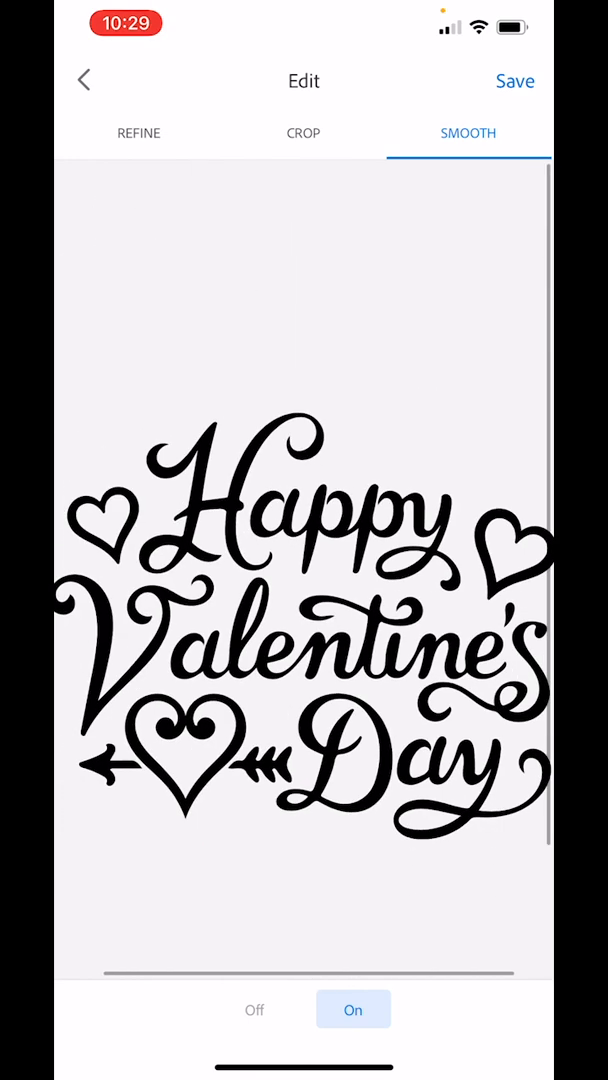
click(516, 80)
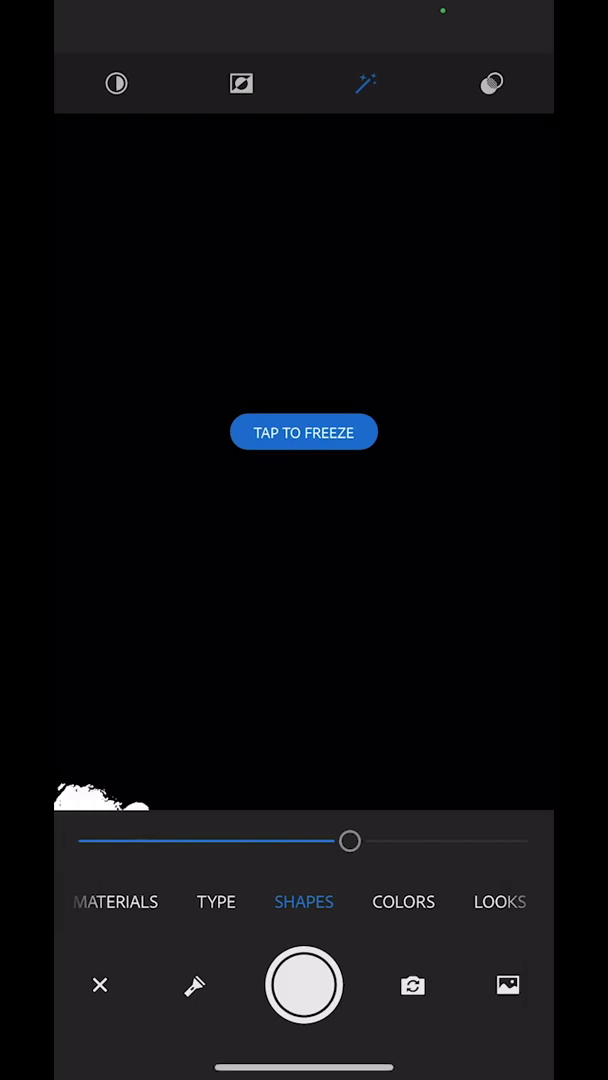
Load the Yoda One For Me image and fine-tune its trace threshold with auto clean
click(508, 986)
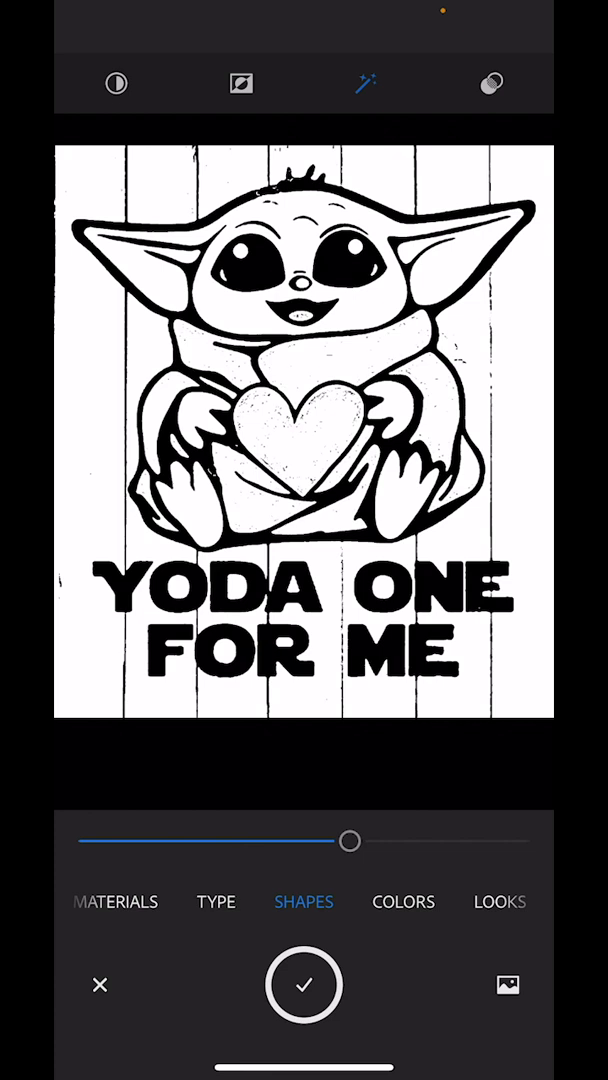
drag(350, 840, 336, 840)
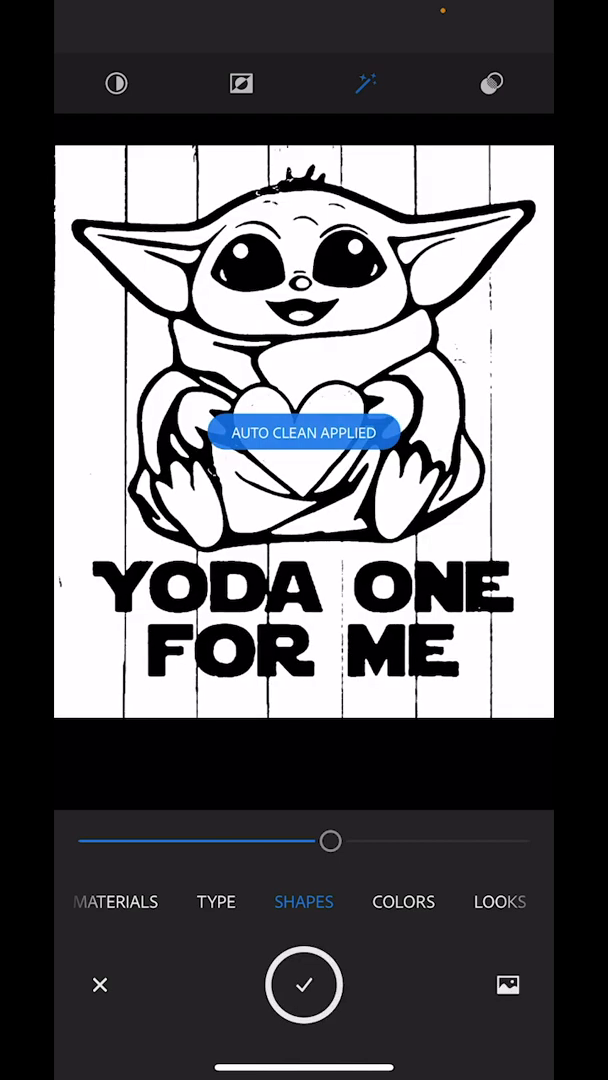
drag(330, 840, 270, 840)
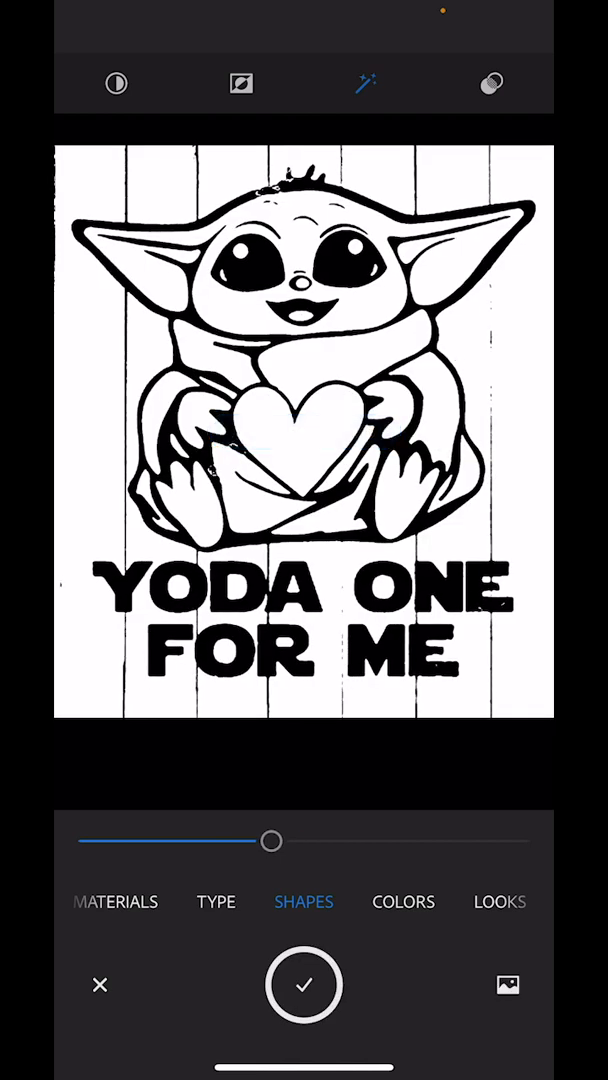
drag(272, 840, 324, 840)
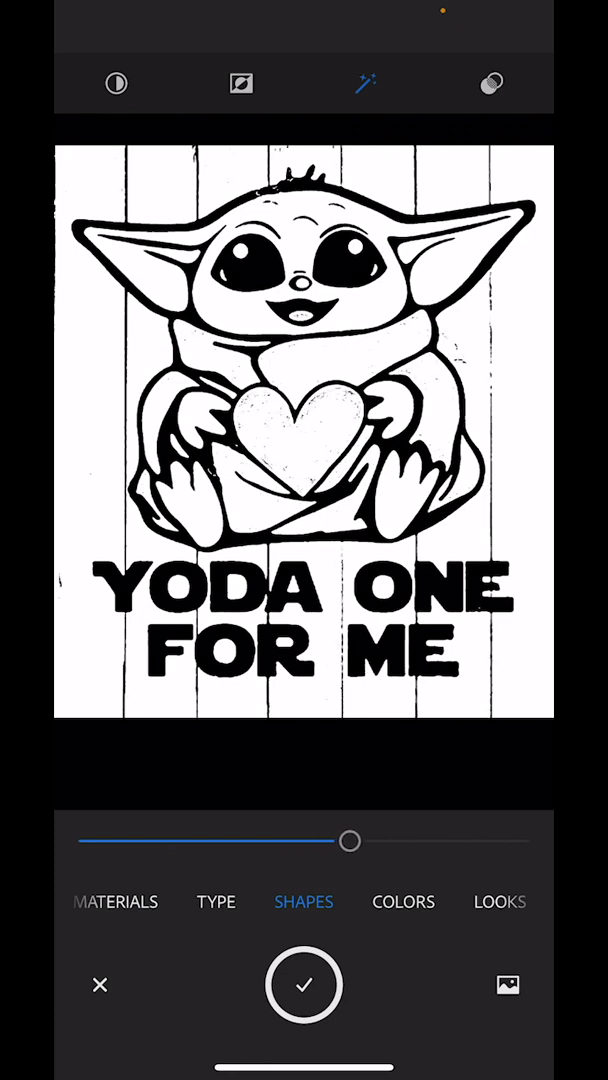
drag(350, 840, 316, 840)
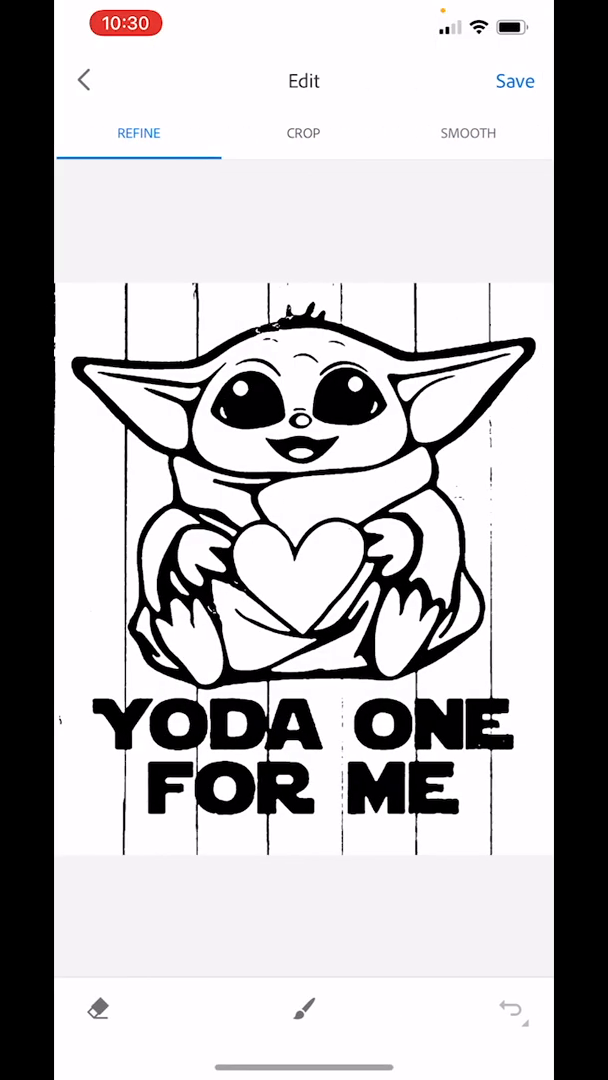
click(304, 132)
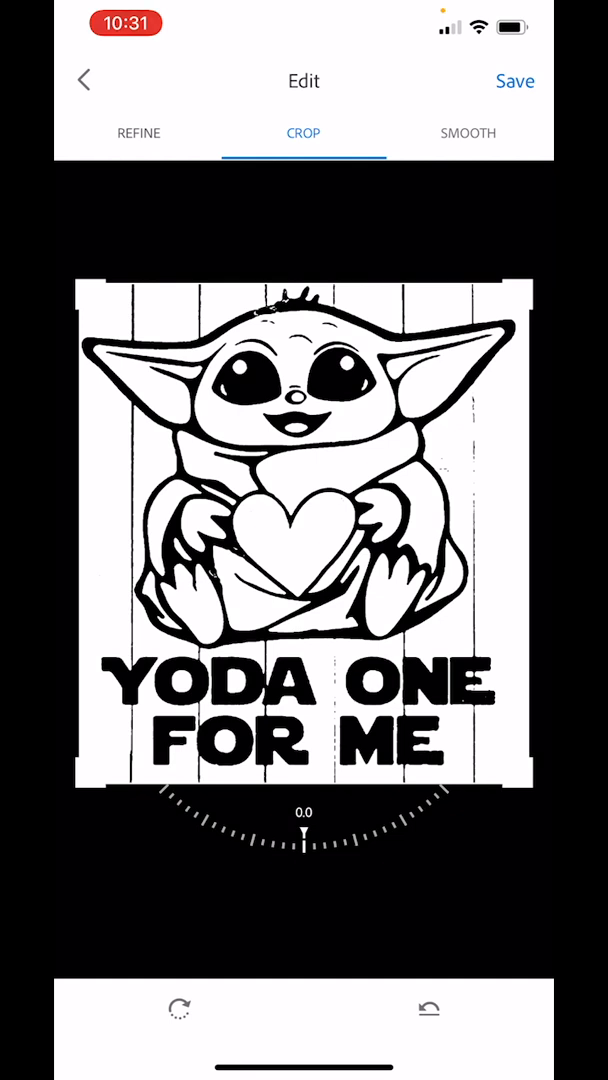
click(138, 132)
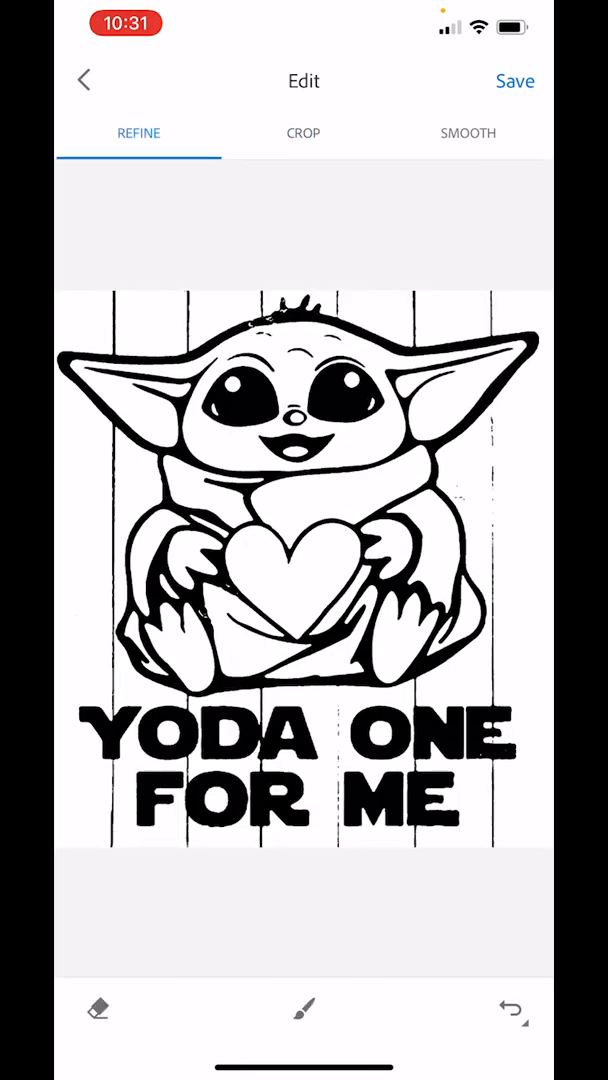
Inspect the Yoda shape up close, paint over gaps in its lines, and apply the touch-ups
click(96, 1010)
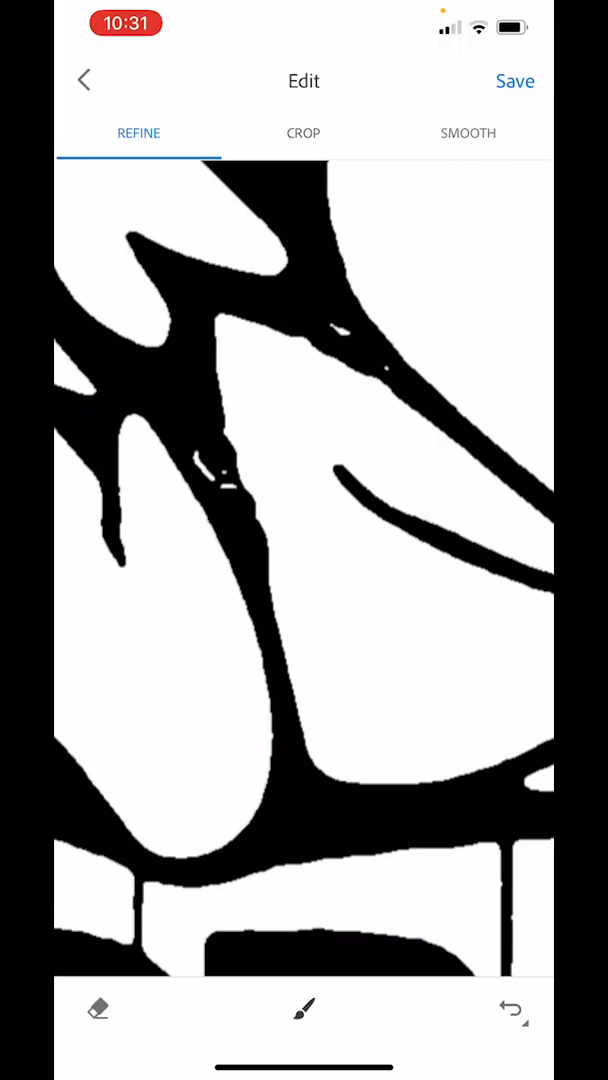
click(304, 1010)
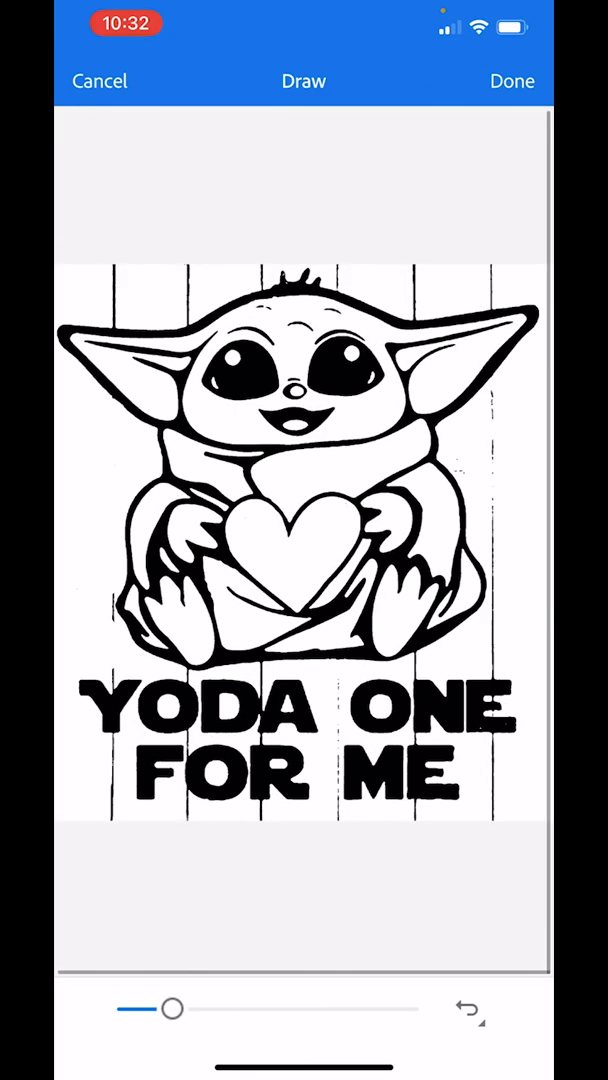
click(512, 80)
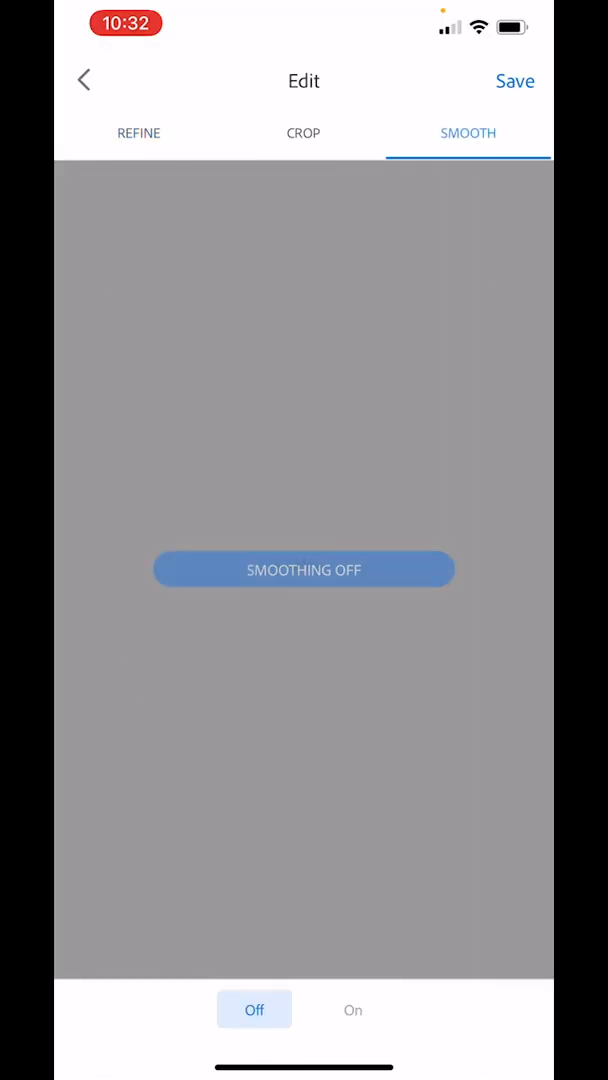
Enable edge smoothing on the Baby Yoda shape and save it as SVG Shape 118
click(352, 1008)
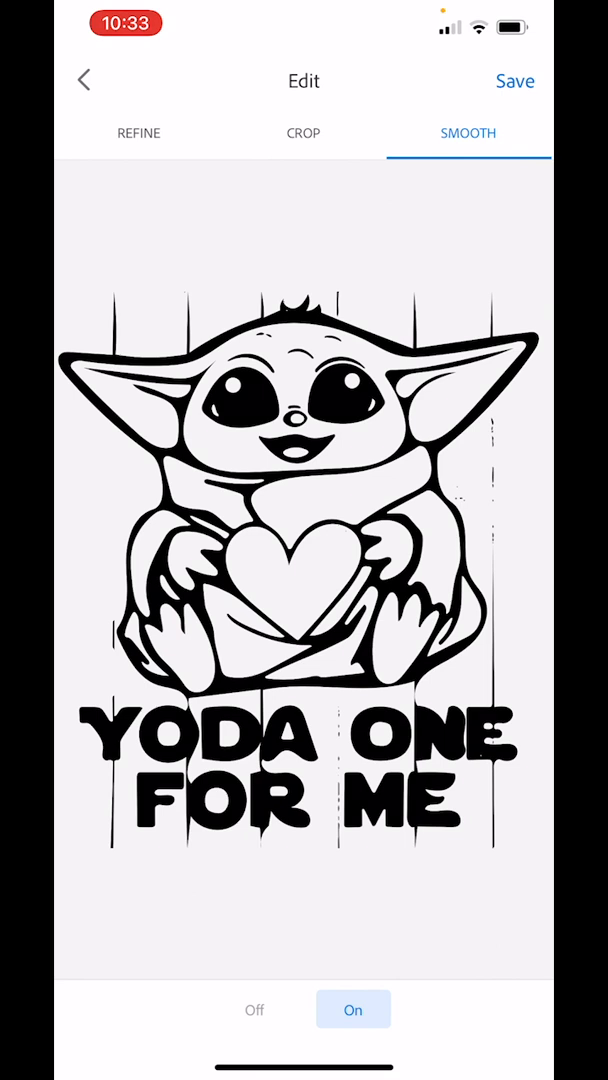
click(516, 80)
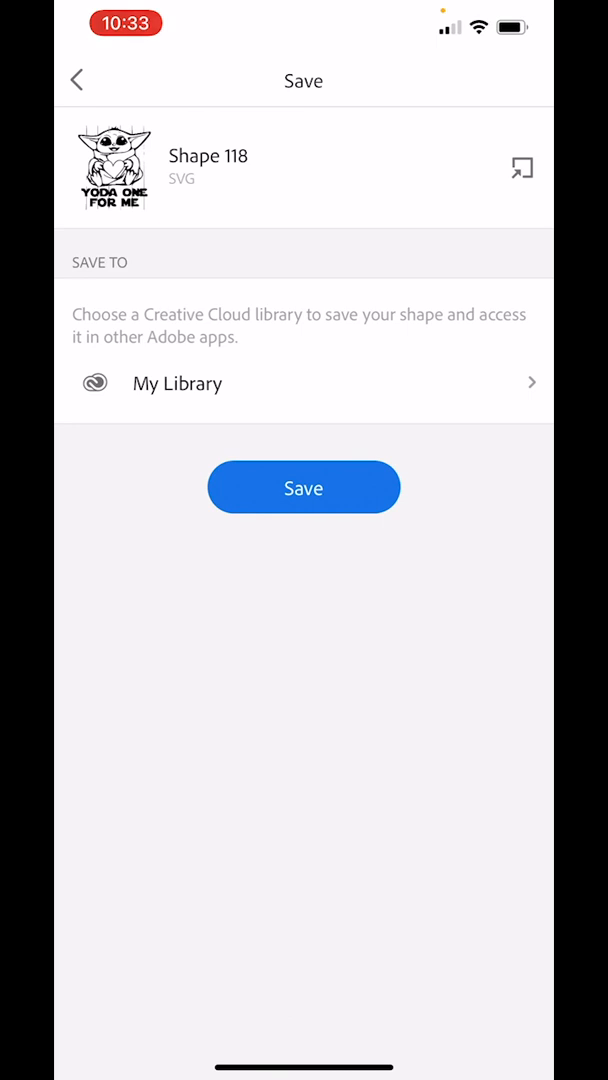